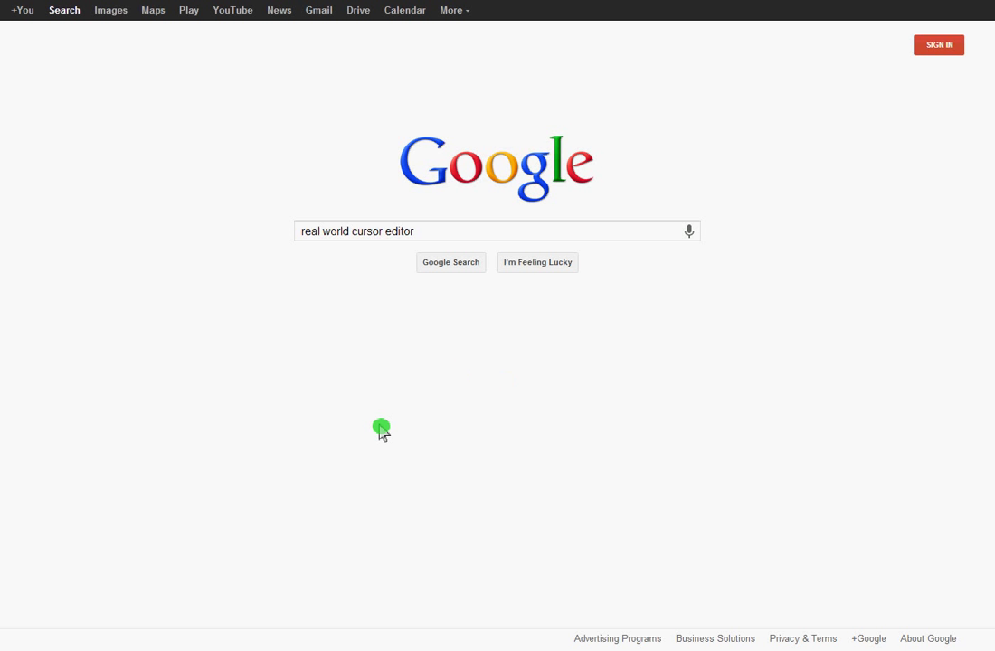
mouse_move(186, 207)
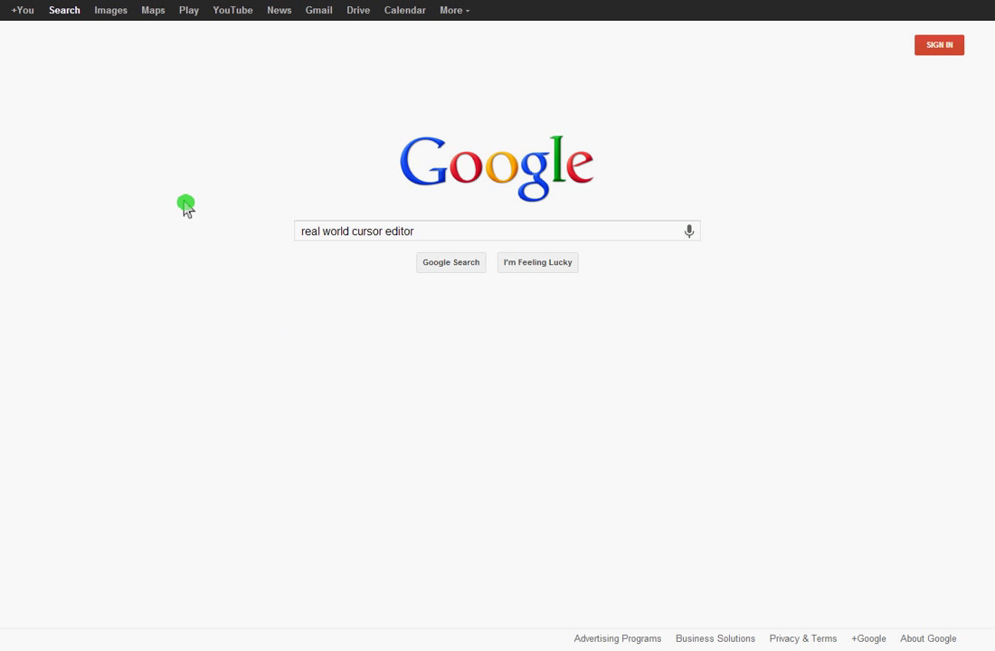
mouse_move(186, 262)
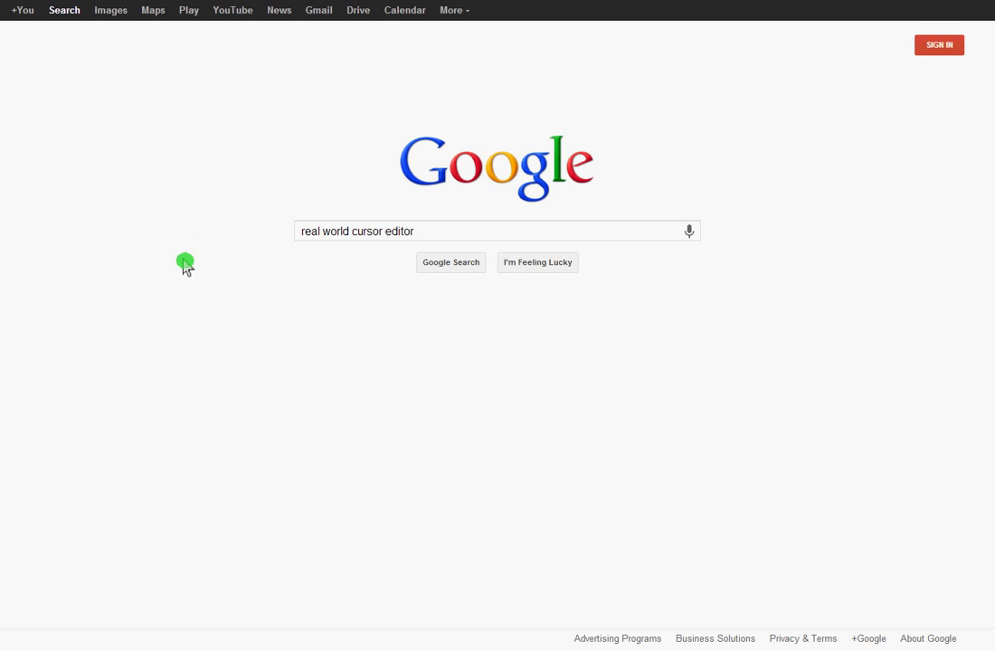
mouse_move(423, 357)
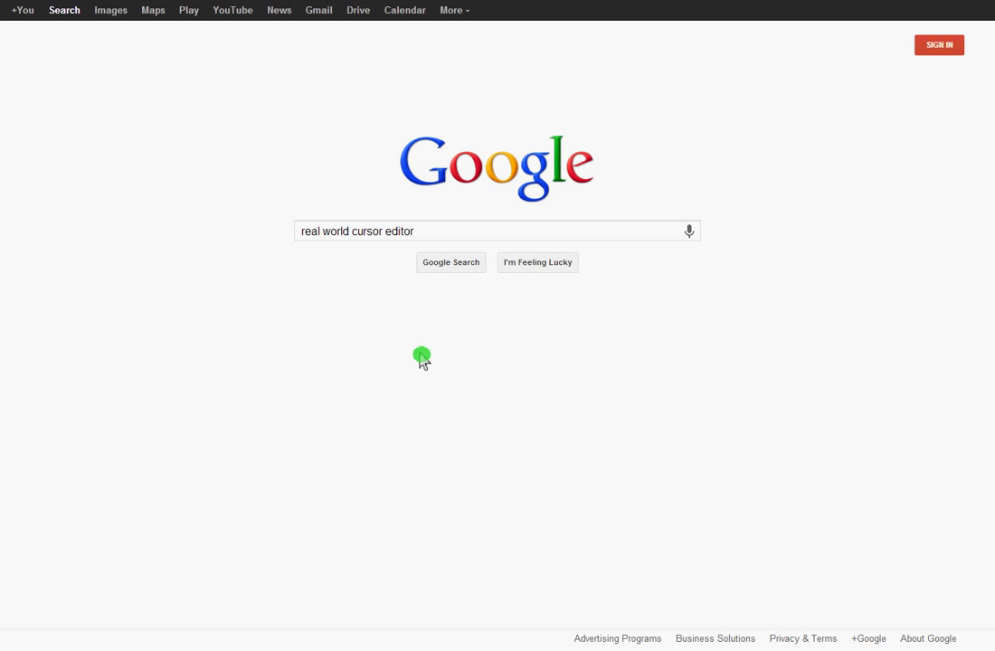
mouse_move(848, 226)
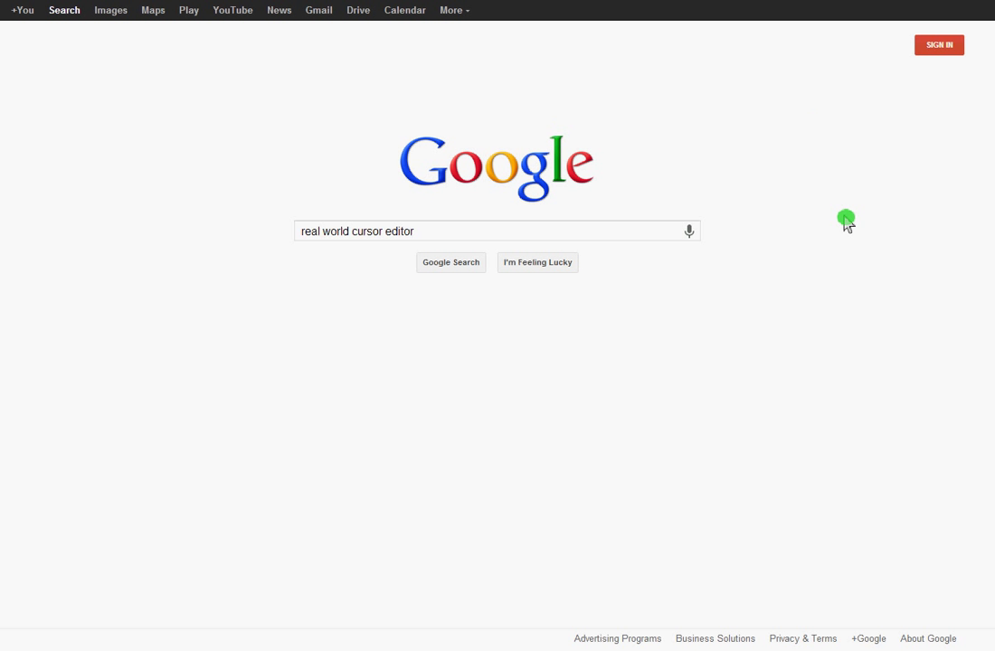
mouse_move(289, 296)
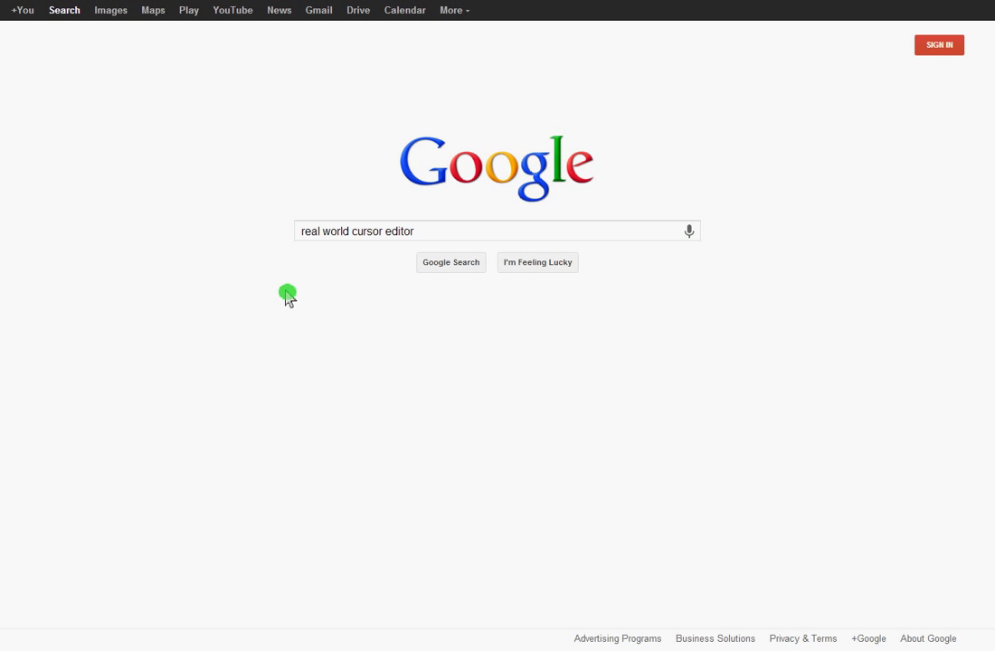
mouse_move(362, 251)
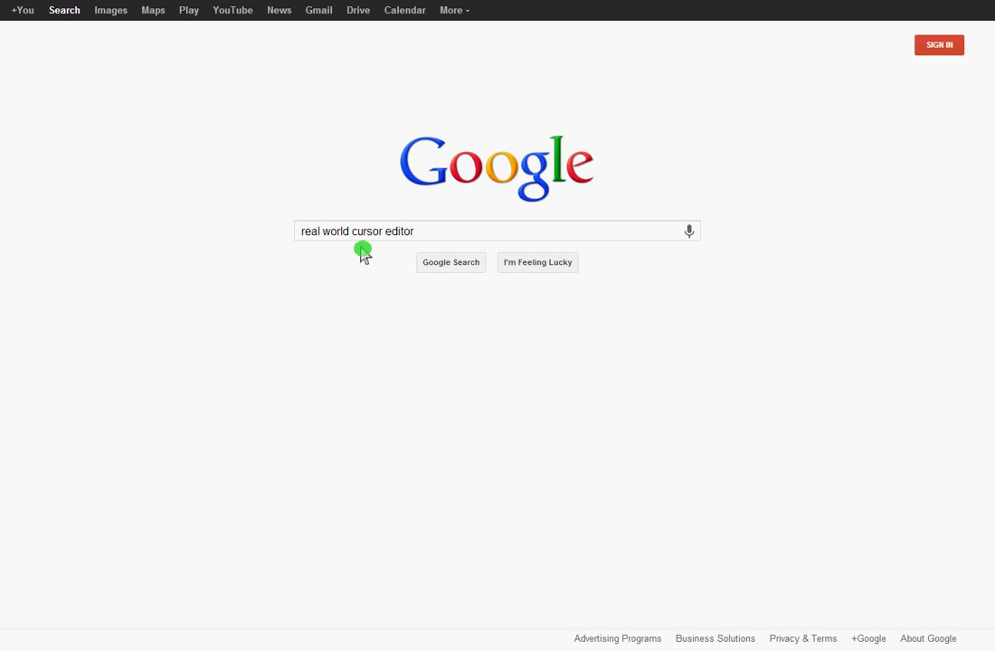
mouse_move(461, 267)
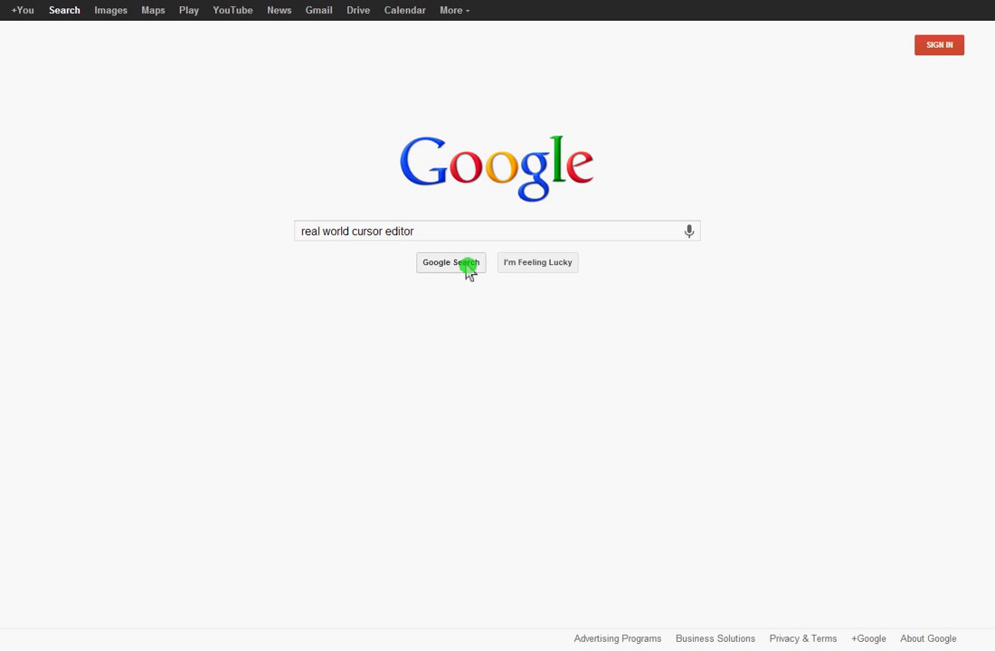
Run the Google search for 'real world cursor editor'
left_click(450, 262)
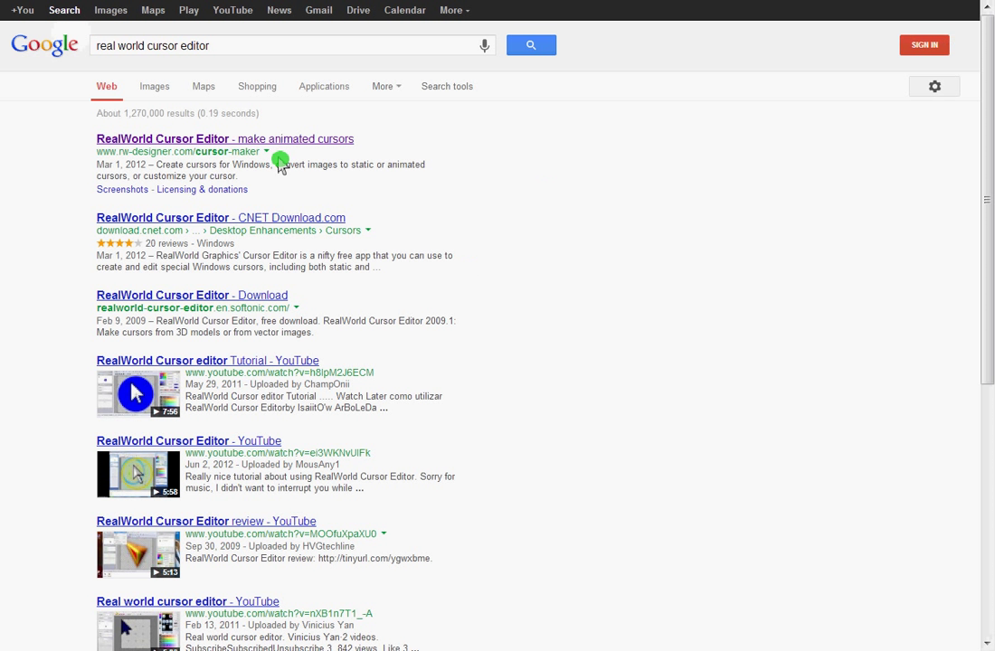
mouse_move(115, 151)
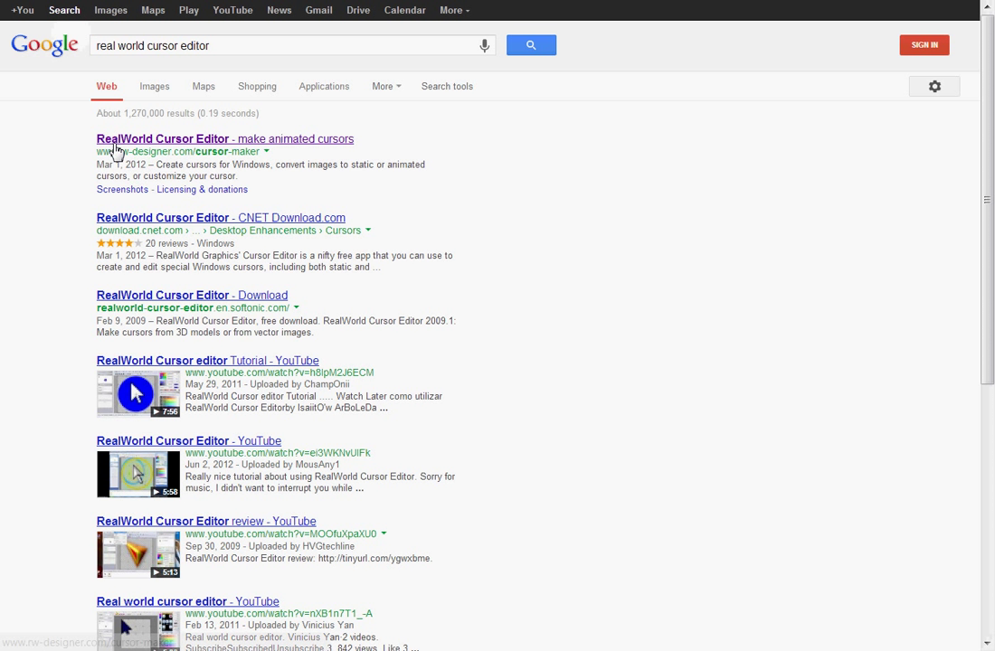
mouse_move(183, 157)
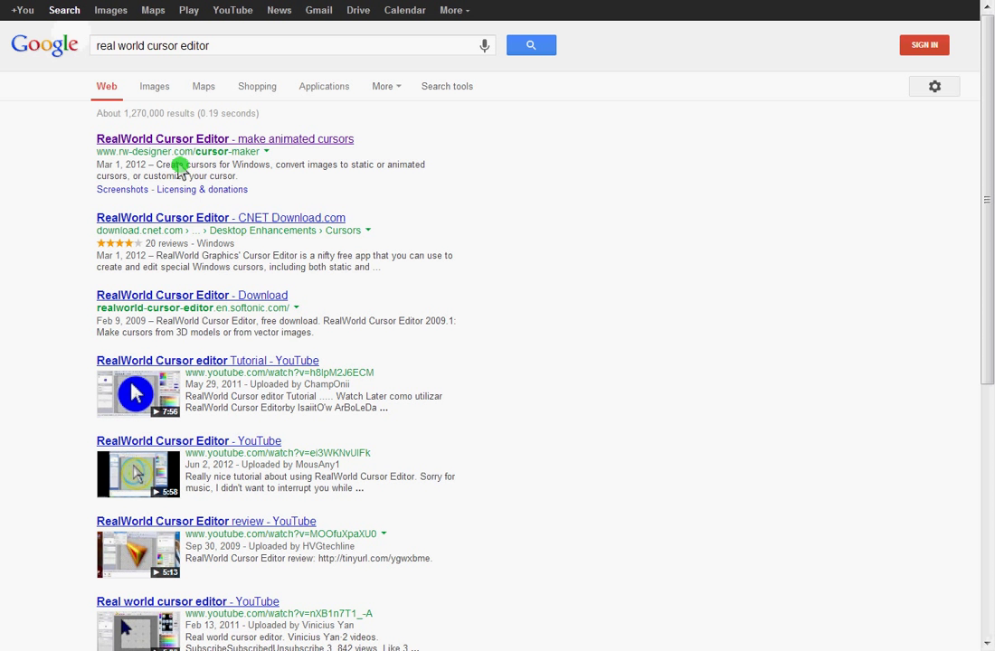
mouse_move(248, 148)
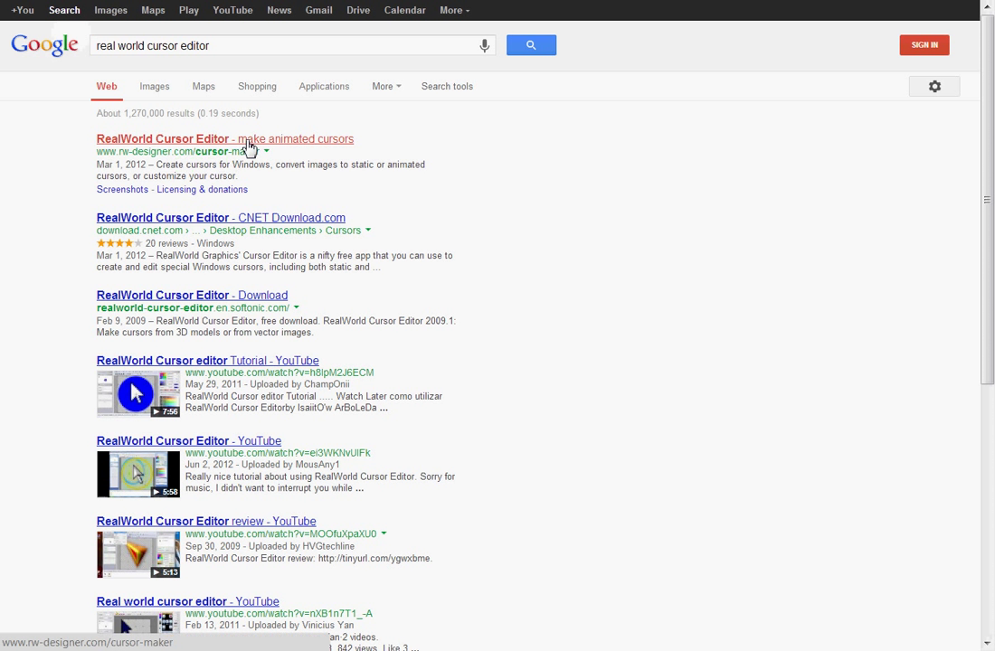
Open the RealWorld Cursor Editor site and download the 7.6 MB RWCursorEditor32.msi installer
left_click(223, 138)
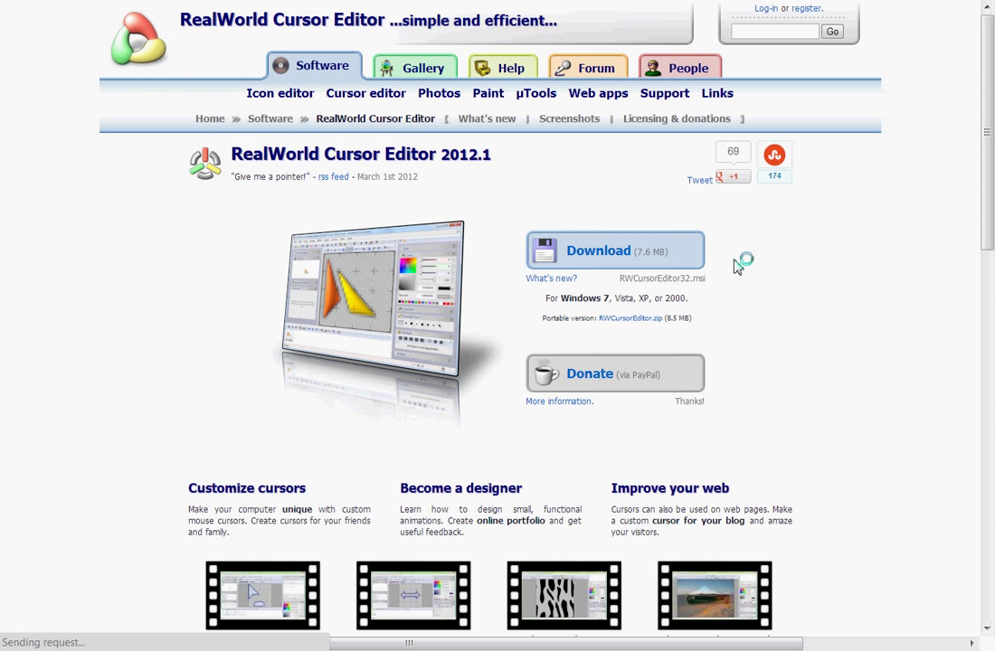
mouse_move(598, 263)
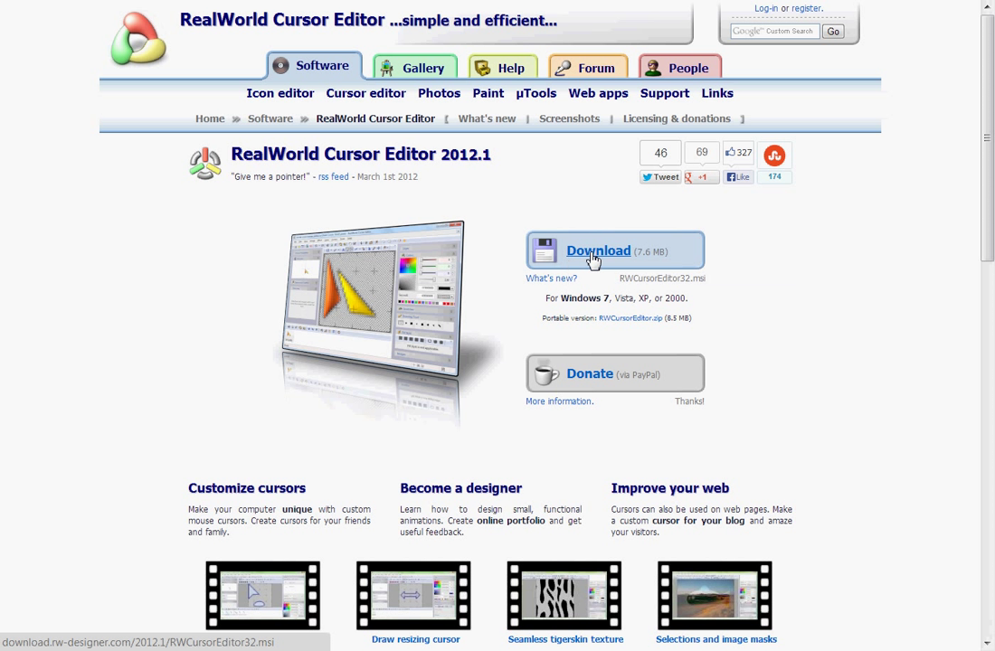
left_click(597, 251)
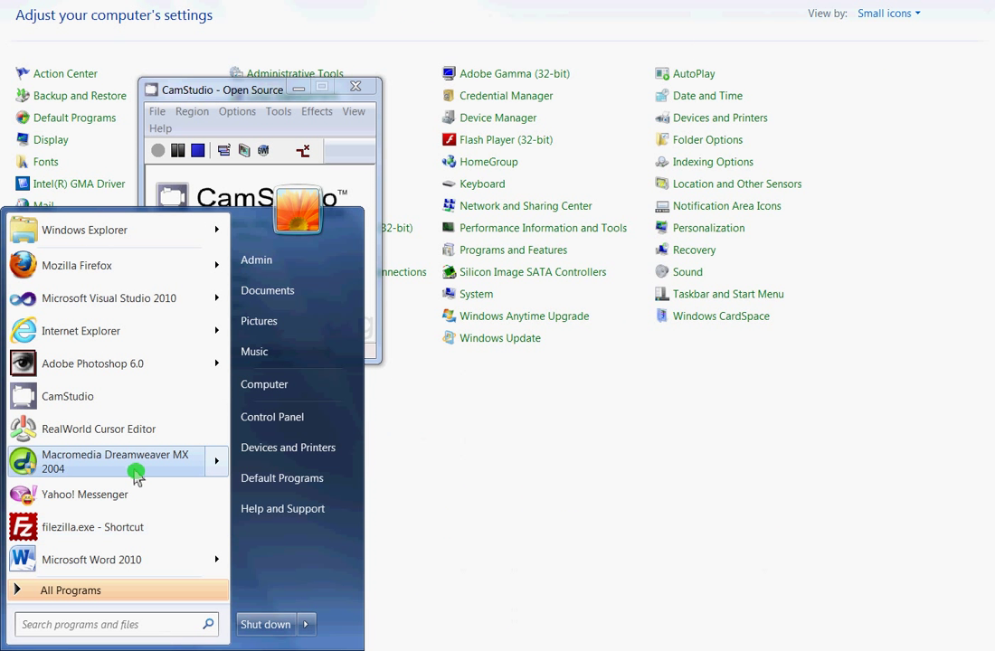
mouse_move(136, 436)
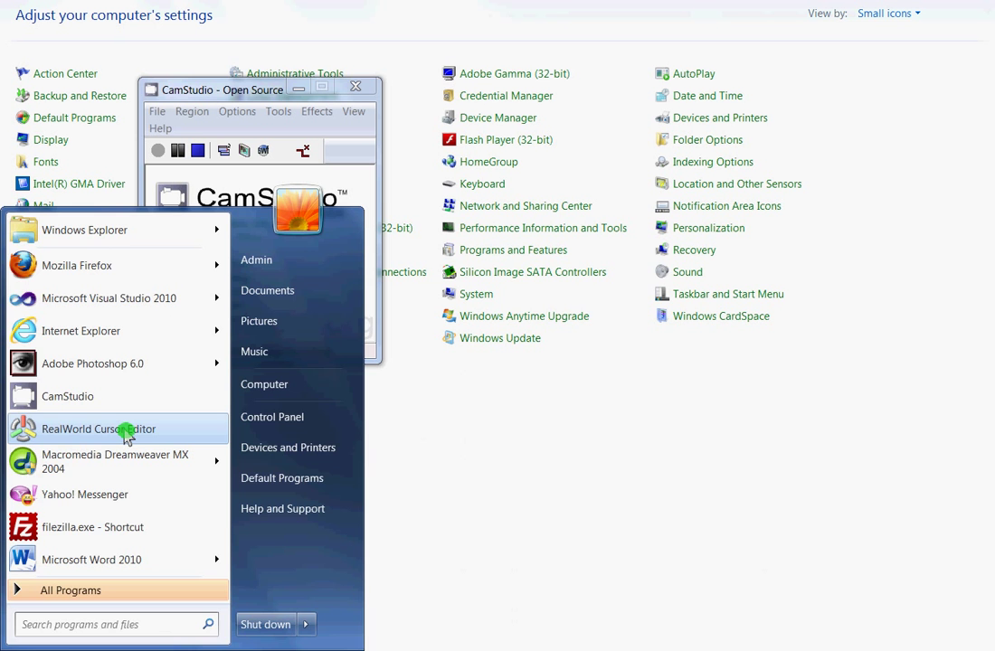
Launch RealWorld Cursor Editor from the Start menu to reach its welcome screen
left_click(98, 429)
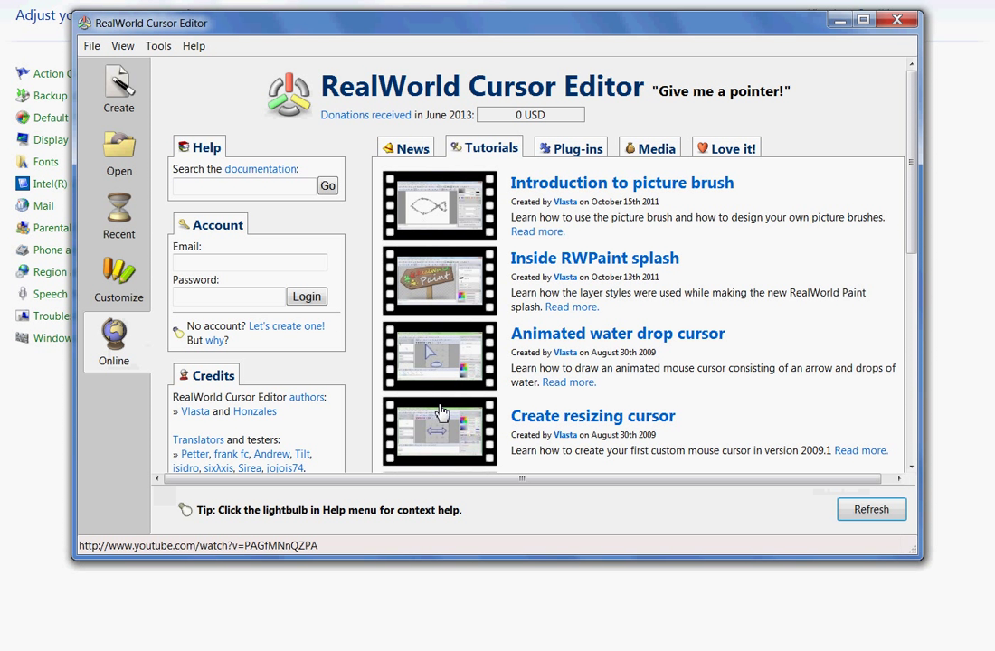
mouse_move(433, 406)
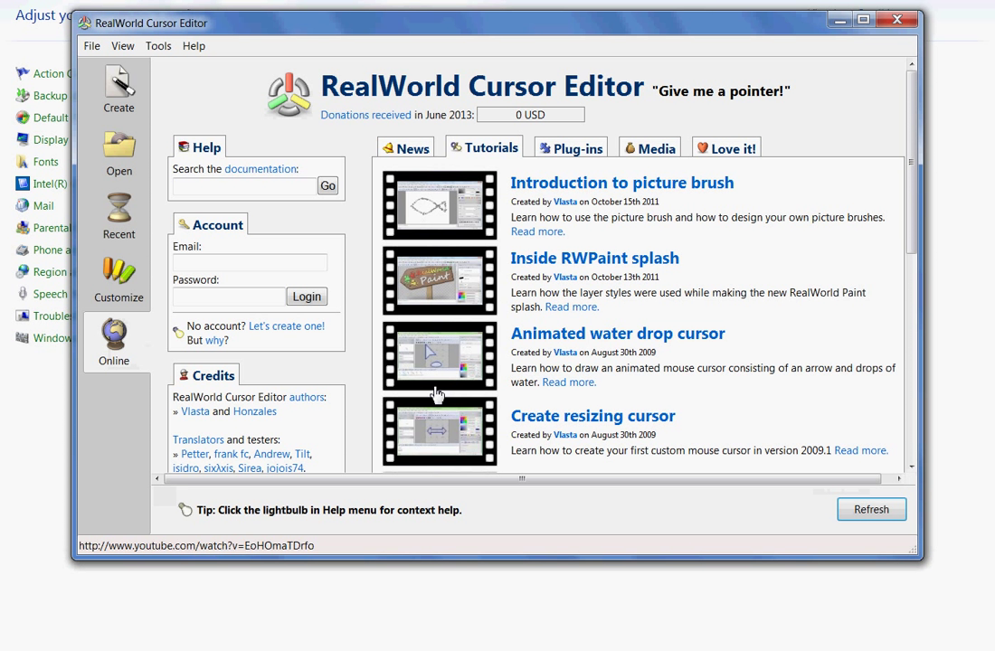
mouse_move(119, 86)
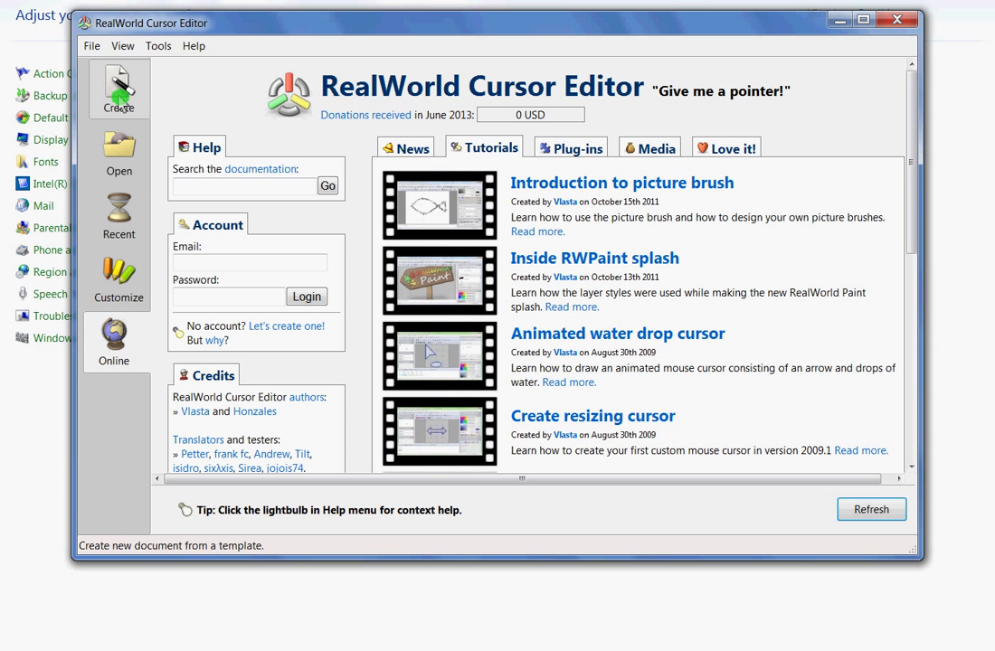
Create a new mouse cursor document at the default 32px size
left_click(118, 89)
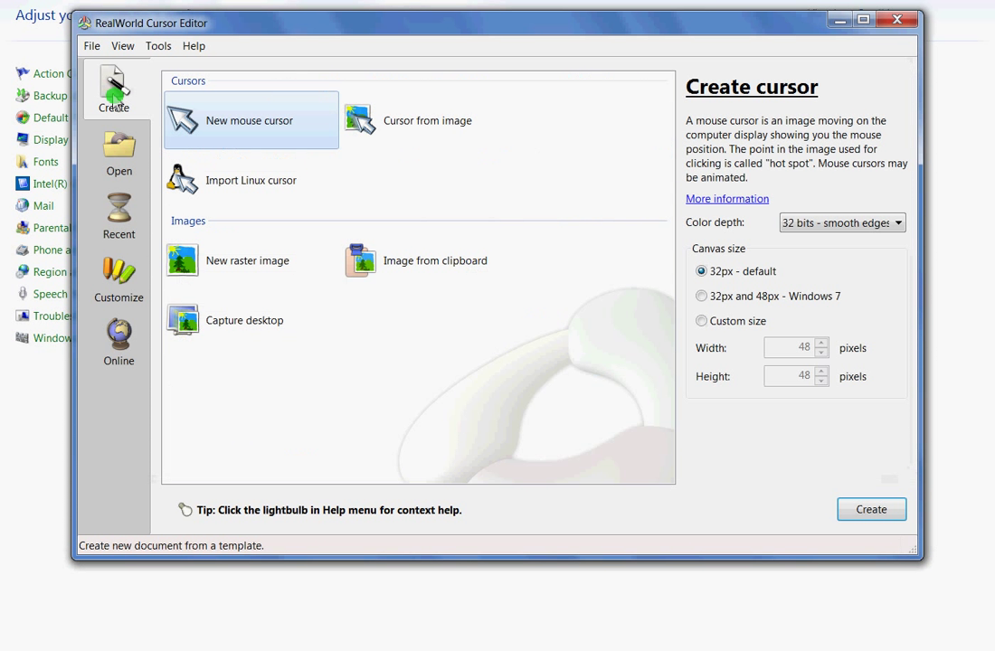
mouse_move(244, 135)
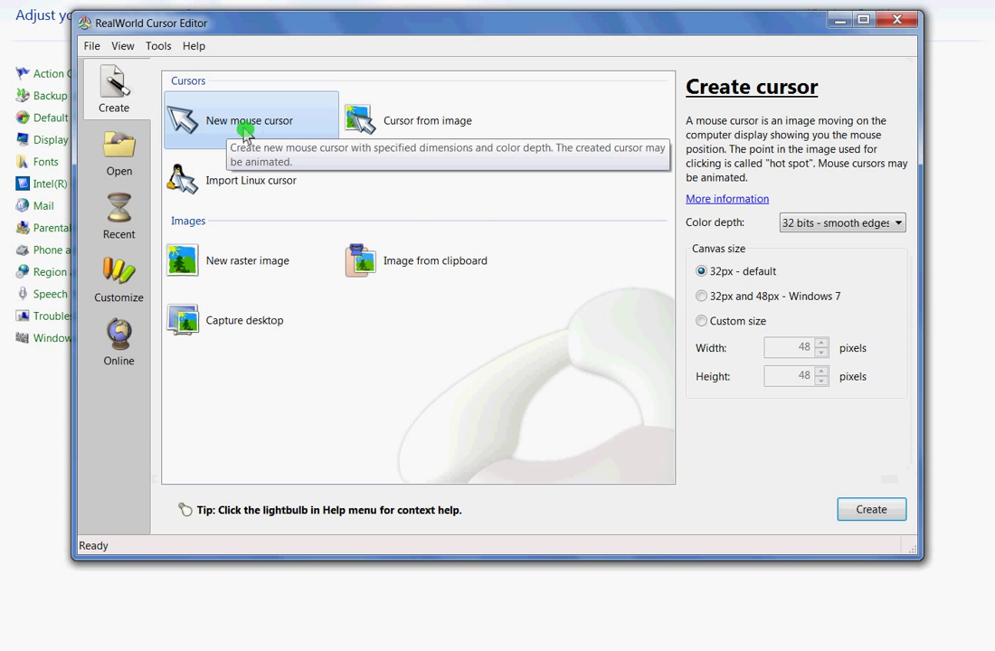
left_click(872, 510)
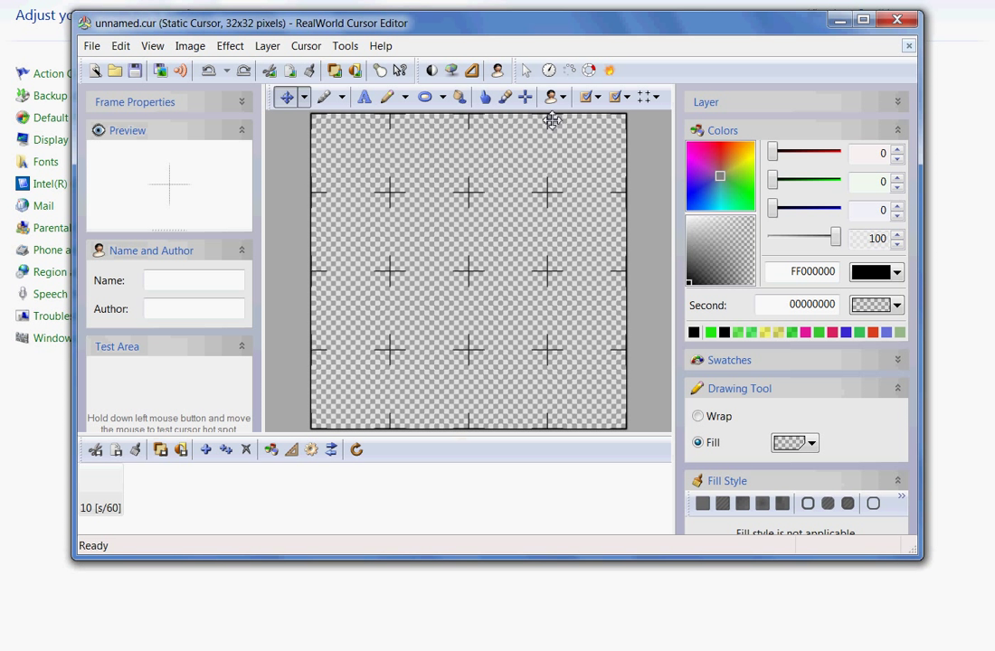
mouse_move(526, 70)
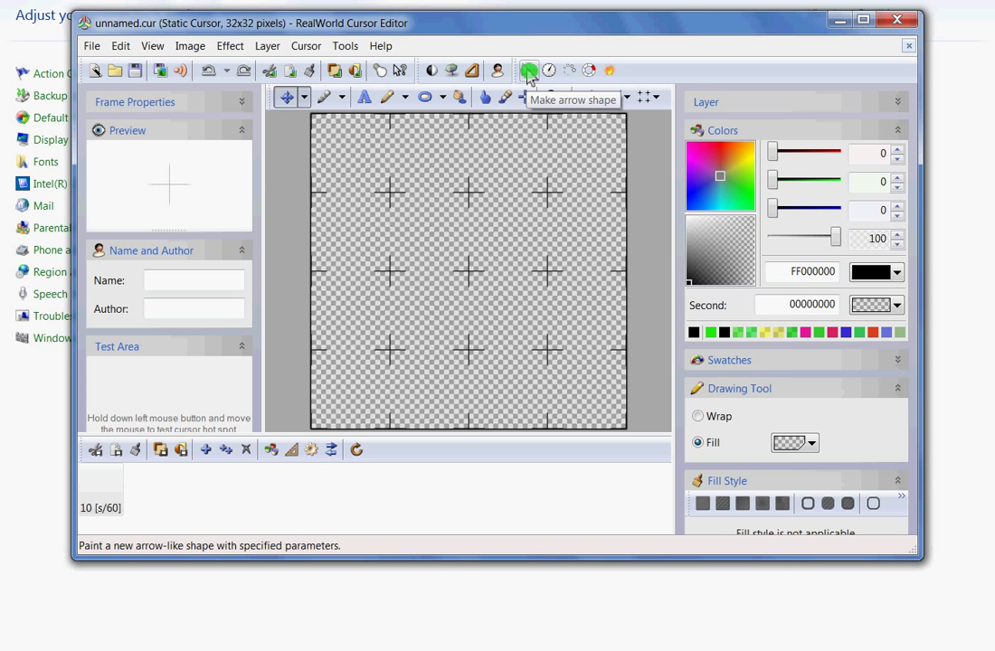
Add the default up-left arrow shape and move it toward the canvas centre
left_click(526, 66)
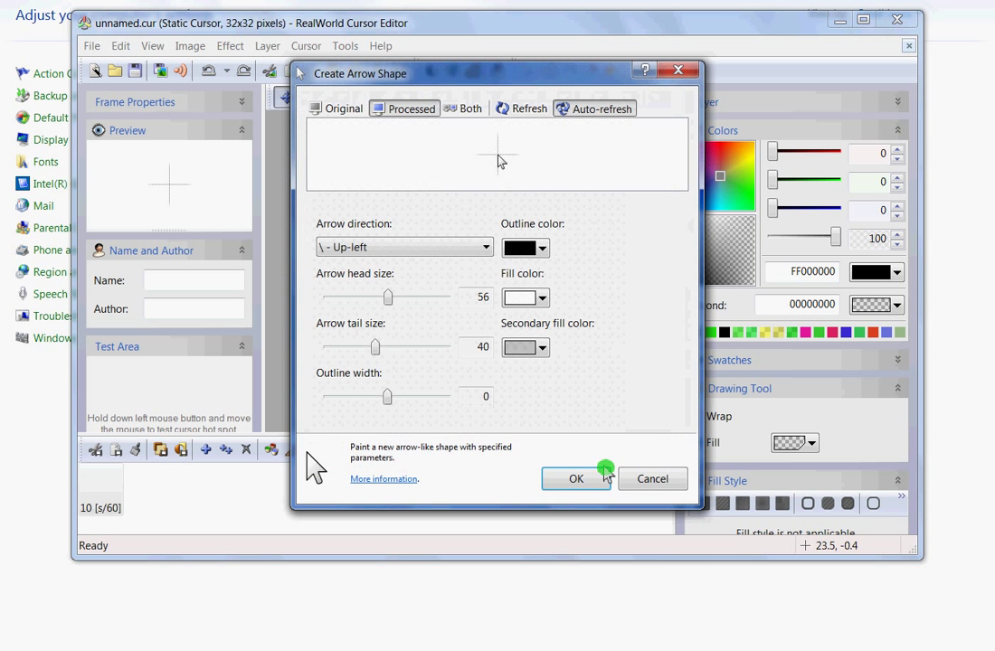
left_click(576, 479)
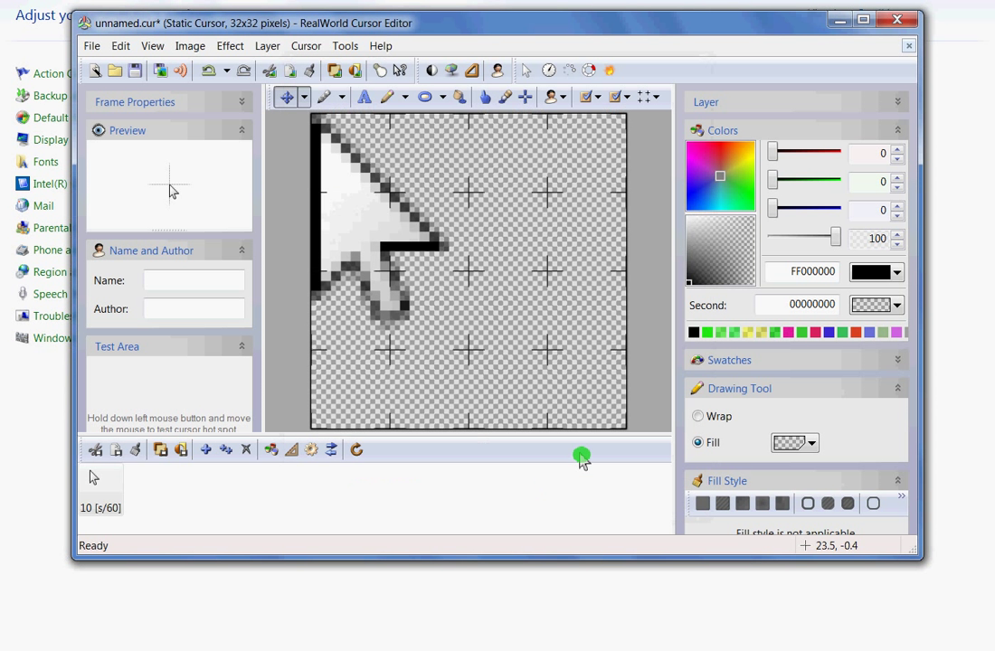
mouse_move(288, 109)
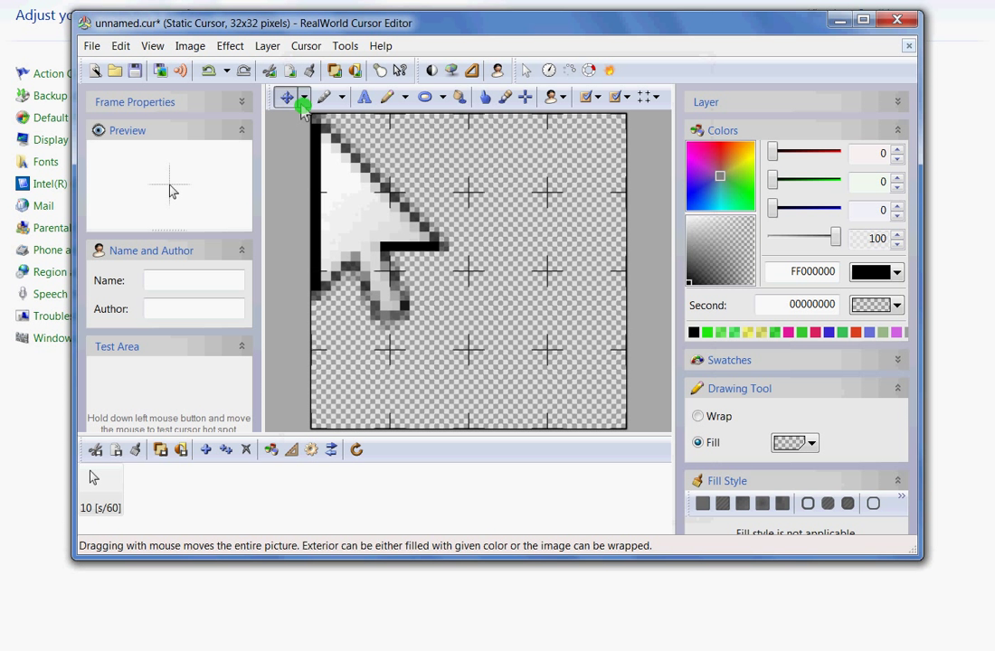
mouse_move(303, 99)
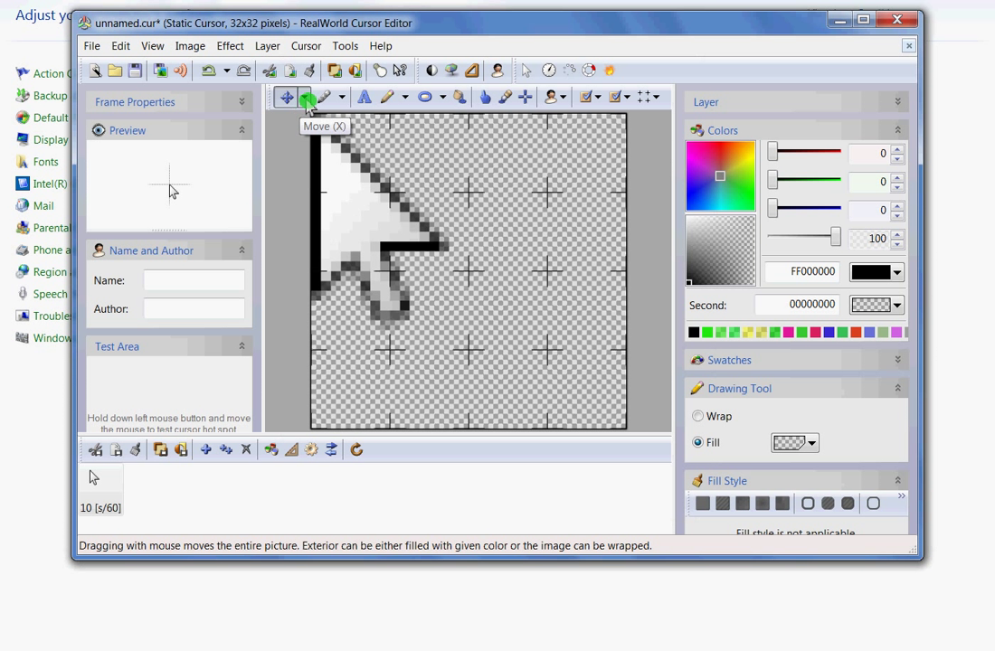
left_click(311, 97)
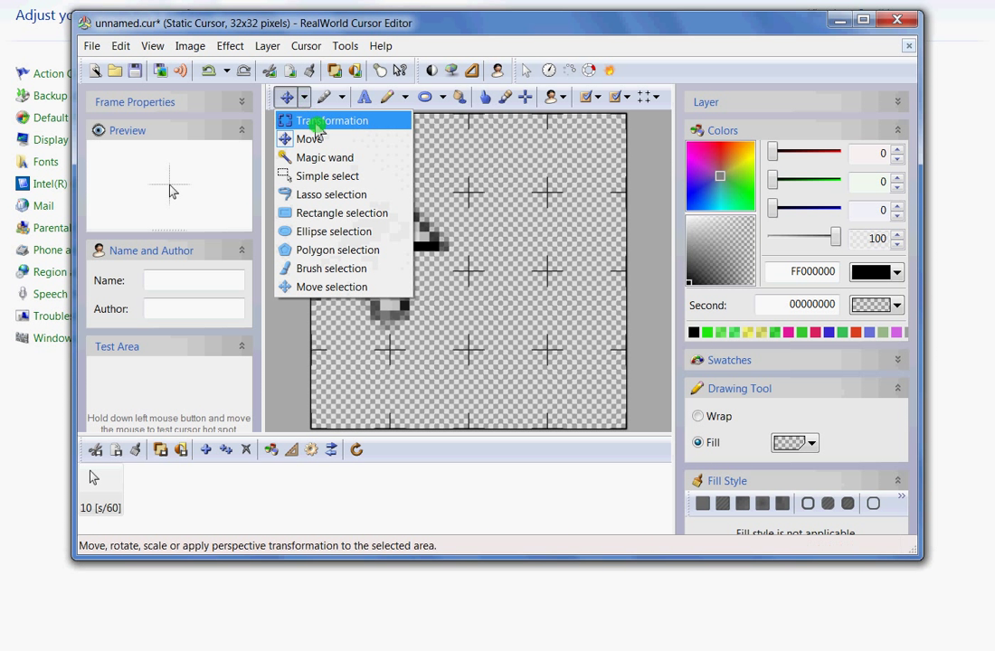
mouse_move(310, 138)
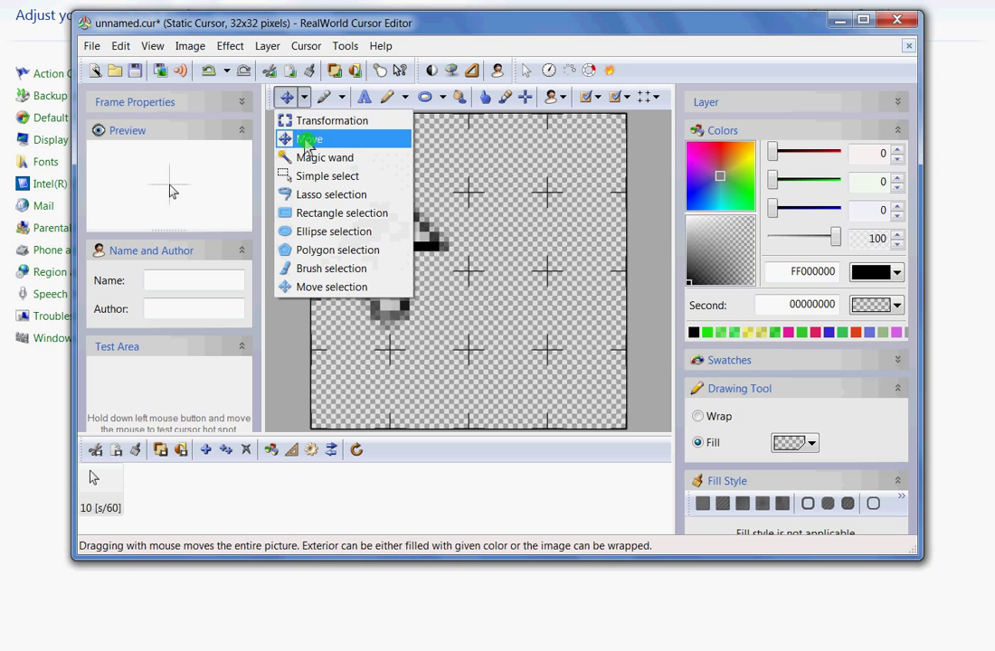
left_click(311, 137)
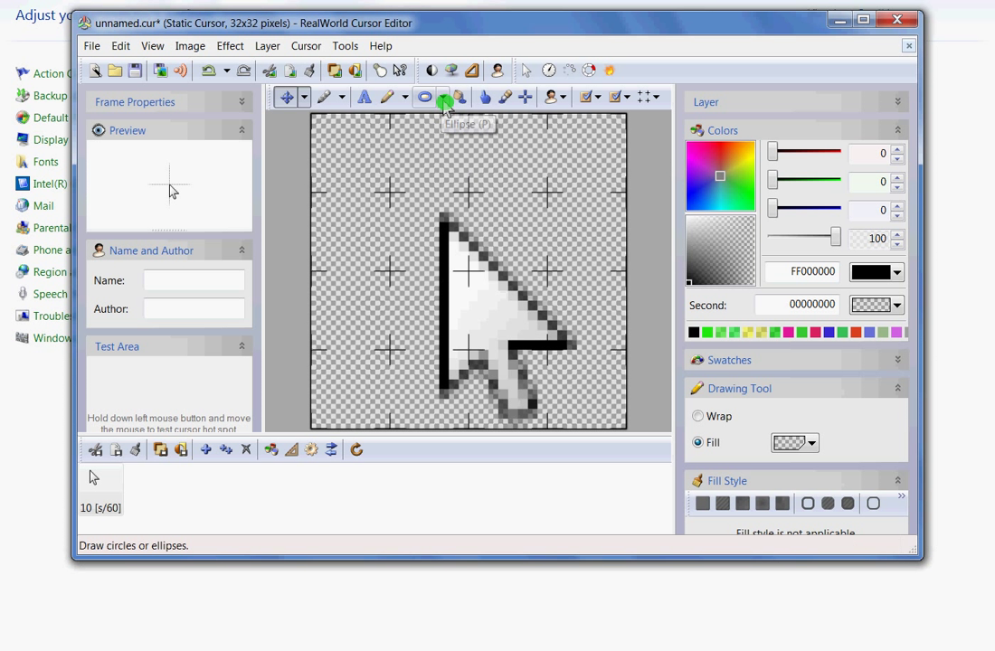
Draw an ellipse above the arrow tip, coloured bright green with reduced alpha
left_click(443, 97)
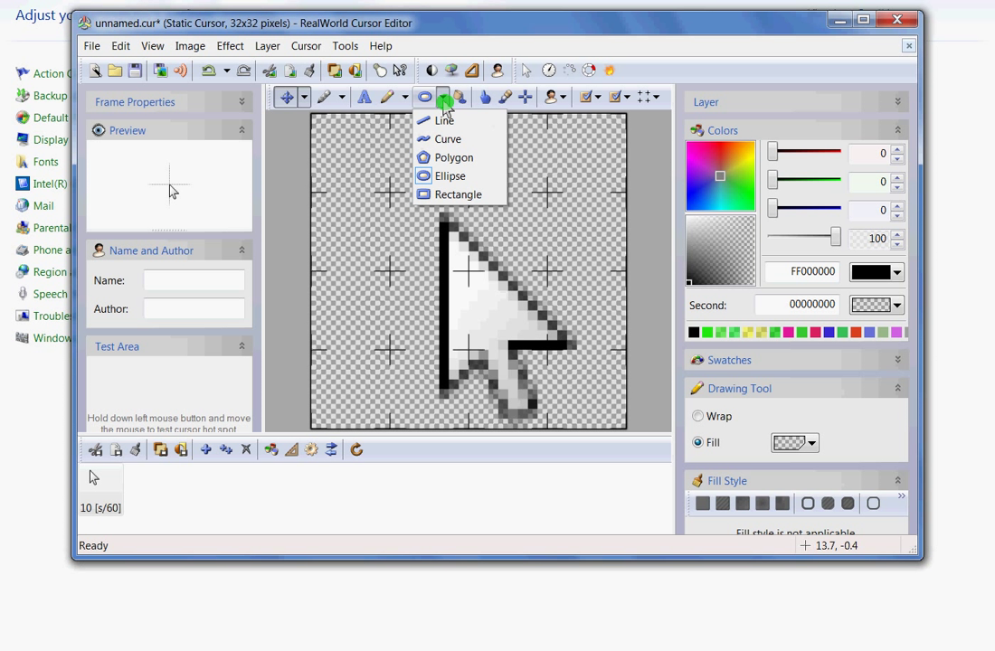
mouse_move(440, 120)
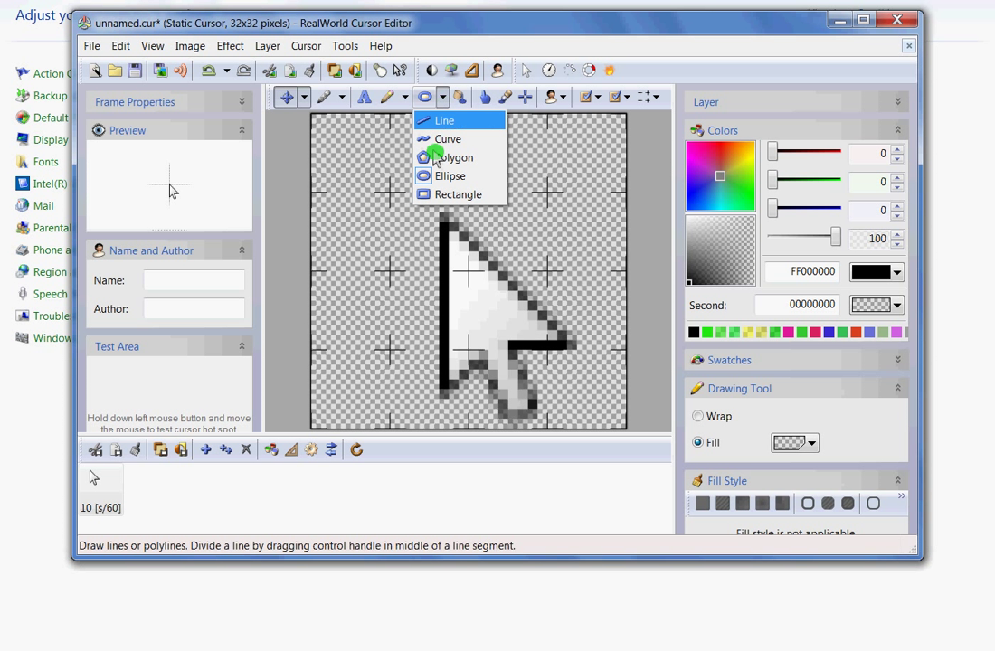
left_click(451, 175)
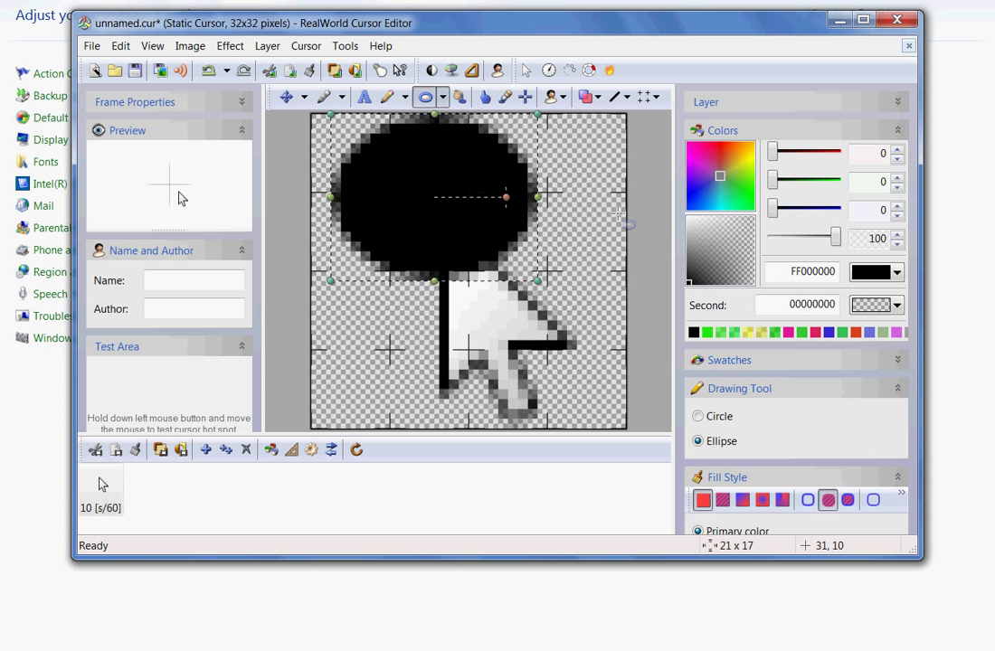
mouse_move(658, 195)
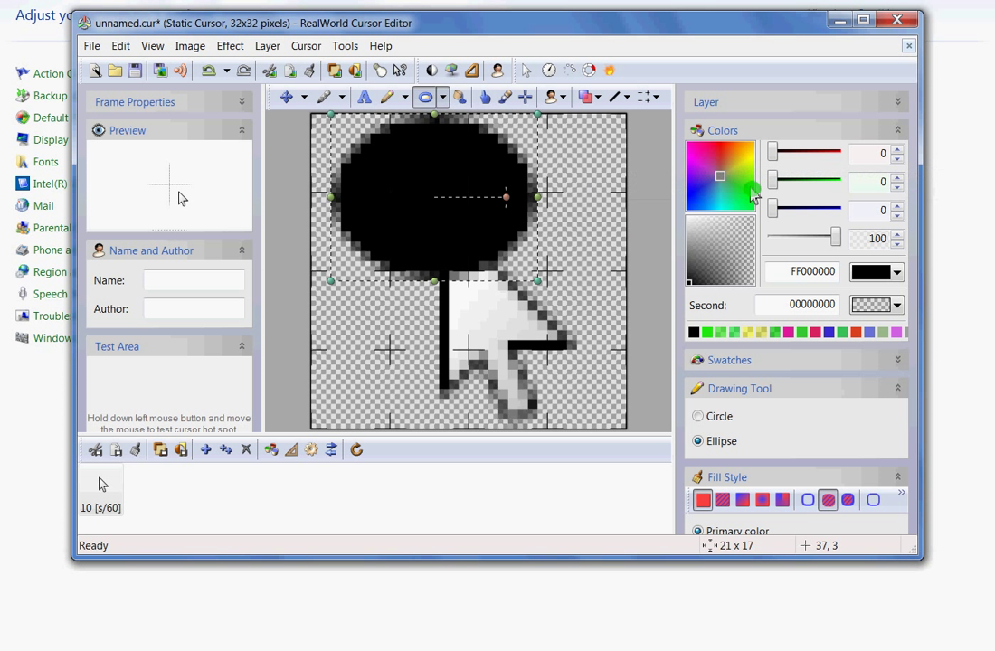
mouse_move(753, 192)
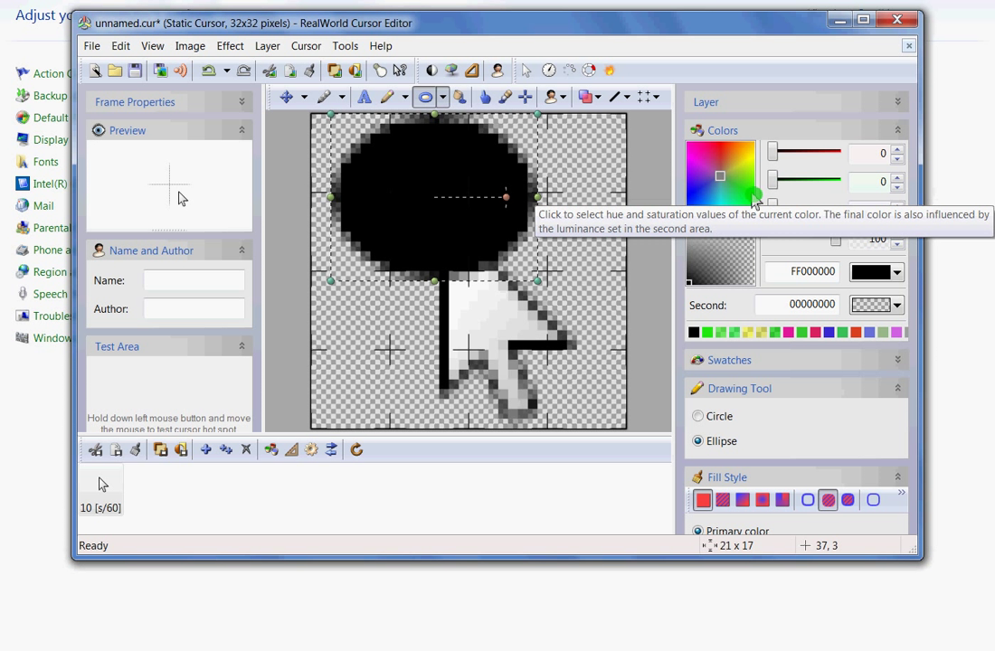
left_click(748, 193)
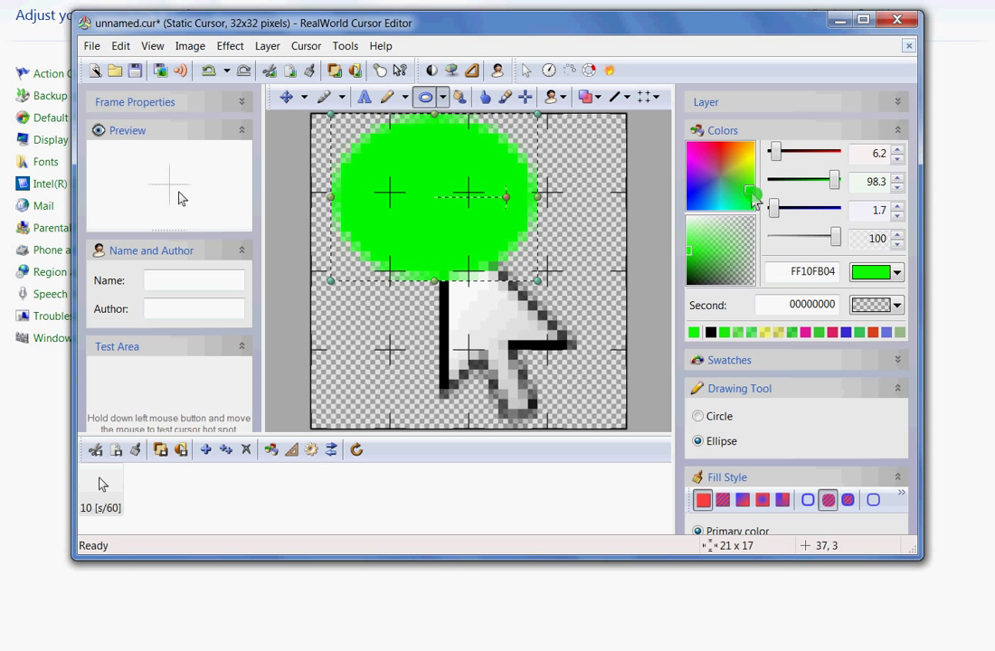
mouse_move(721, 245)
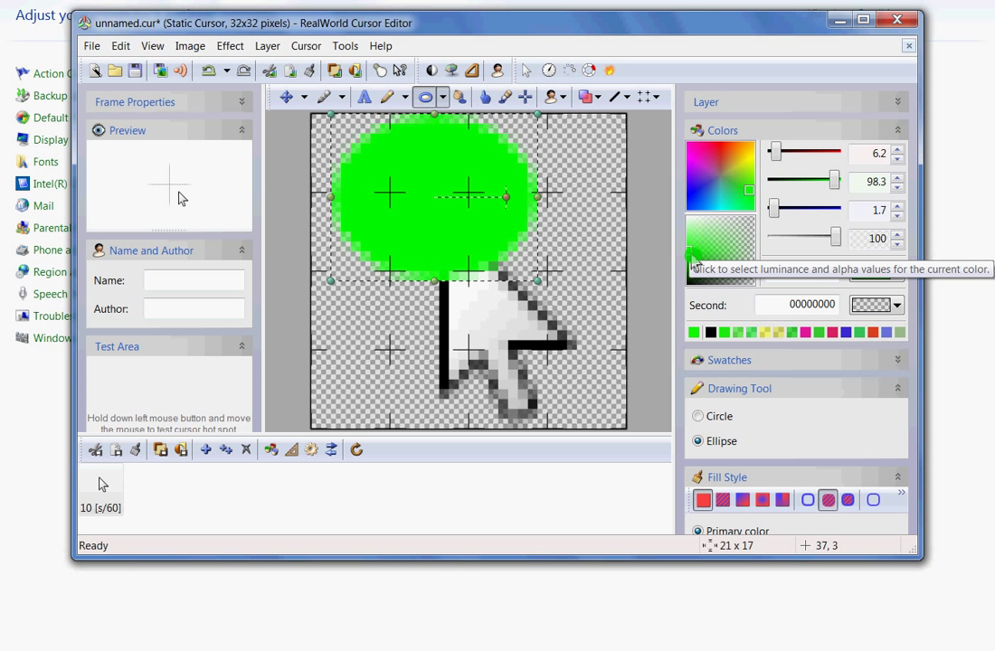
left_click(714, 254)
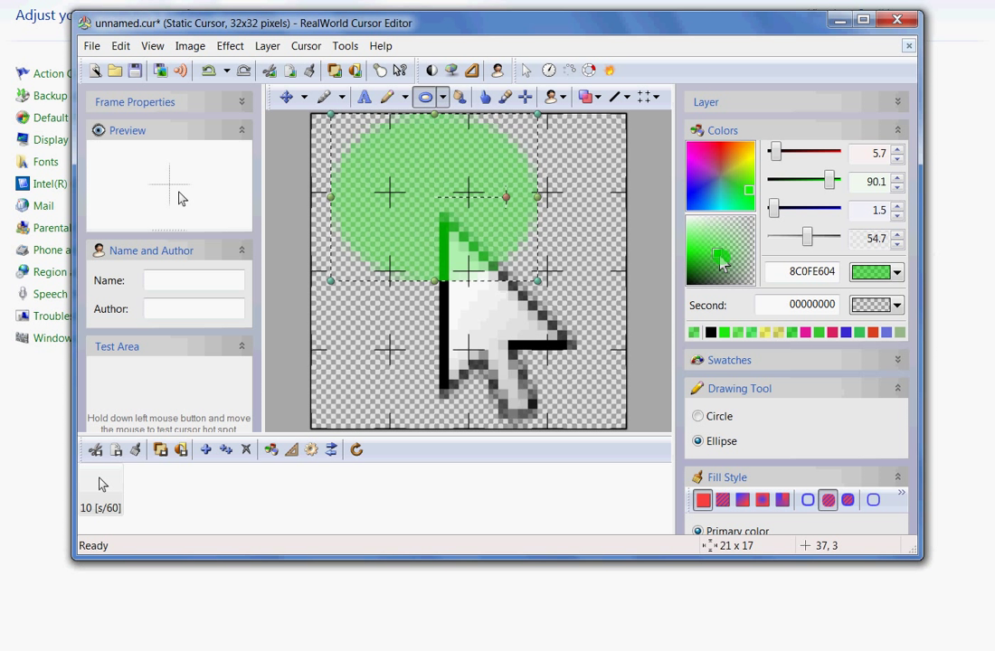
left_click(718, 255)
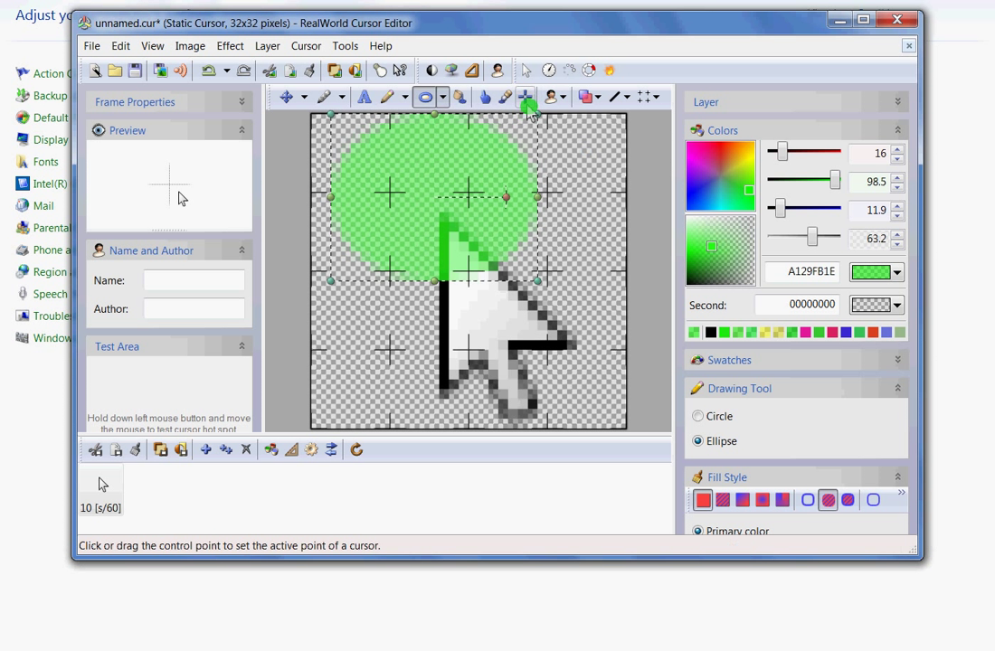
mouse_move(526, 98)
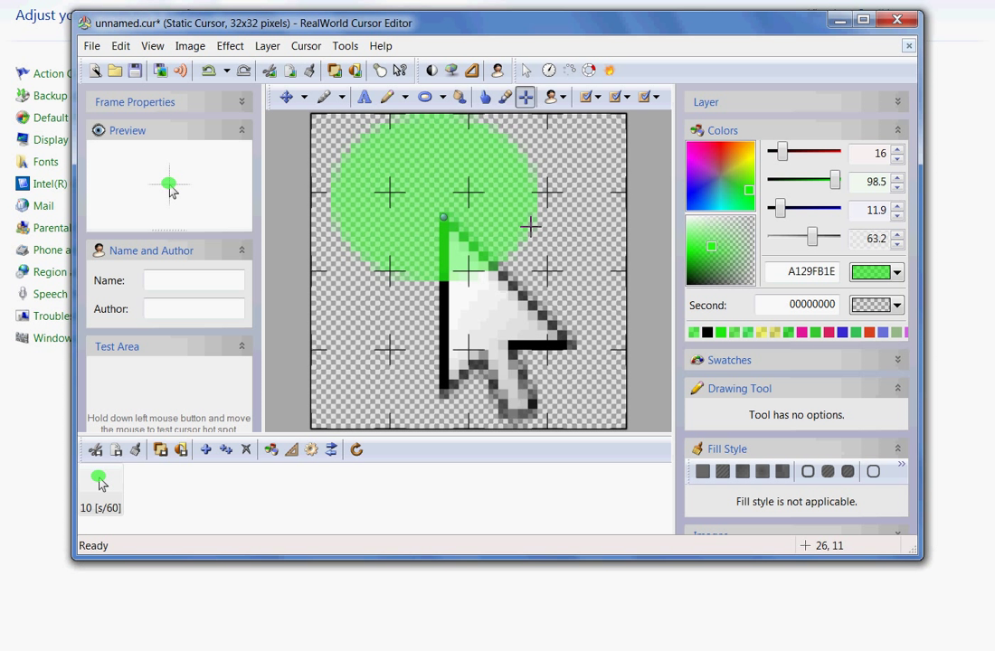
mouse_move(134, 382)
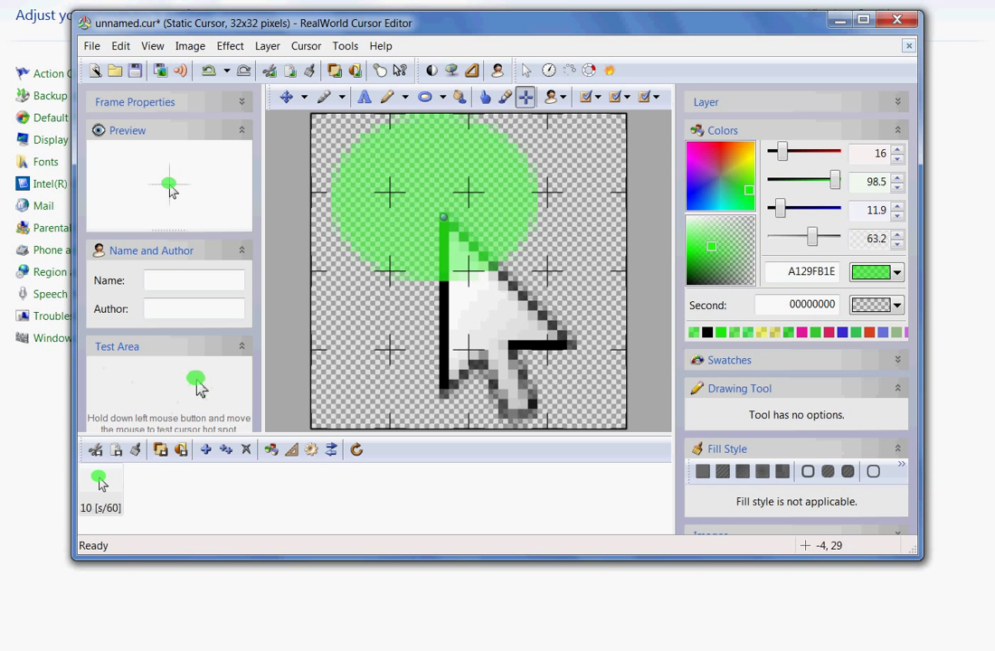
Save the cursor with File > Save as, renaming it from 'unnamed' to 'green'
left_click(92, 45)
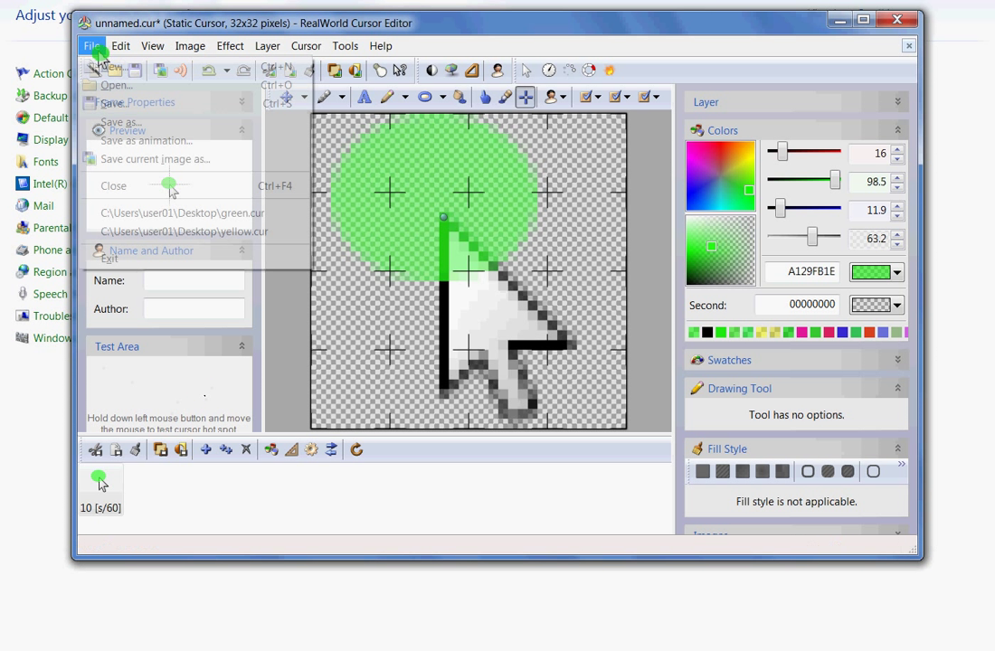
left_click(122, 122)
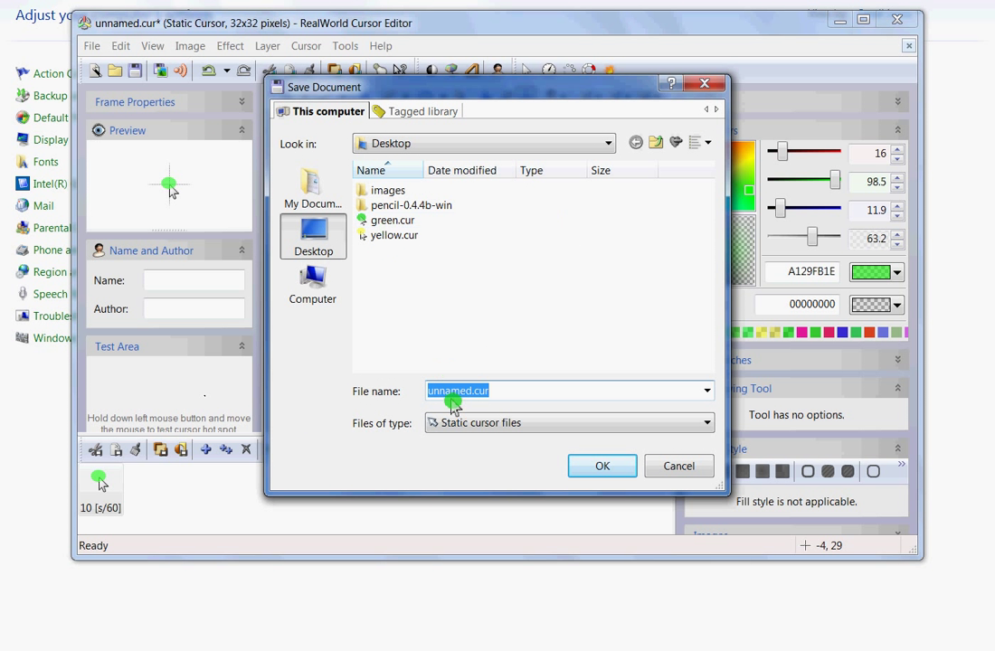
left_click(473, 393)
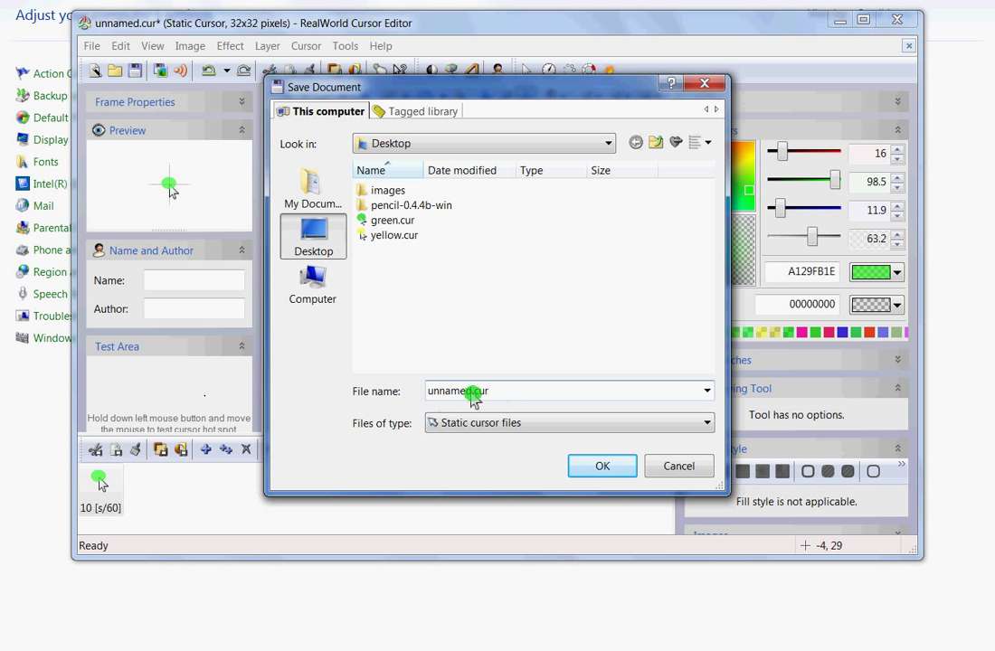
double_click(449, 390)
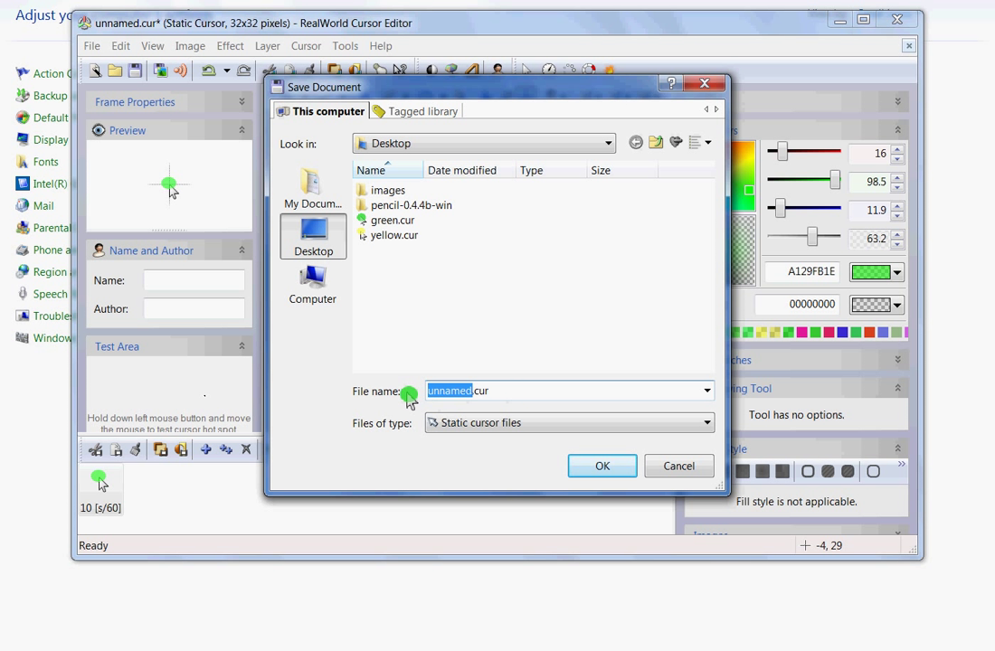
type("gre")
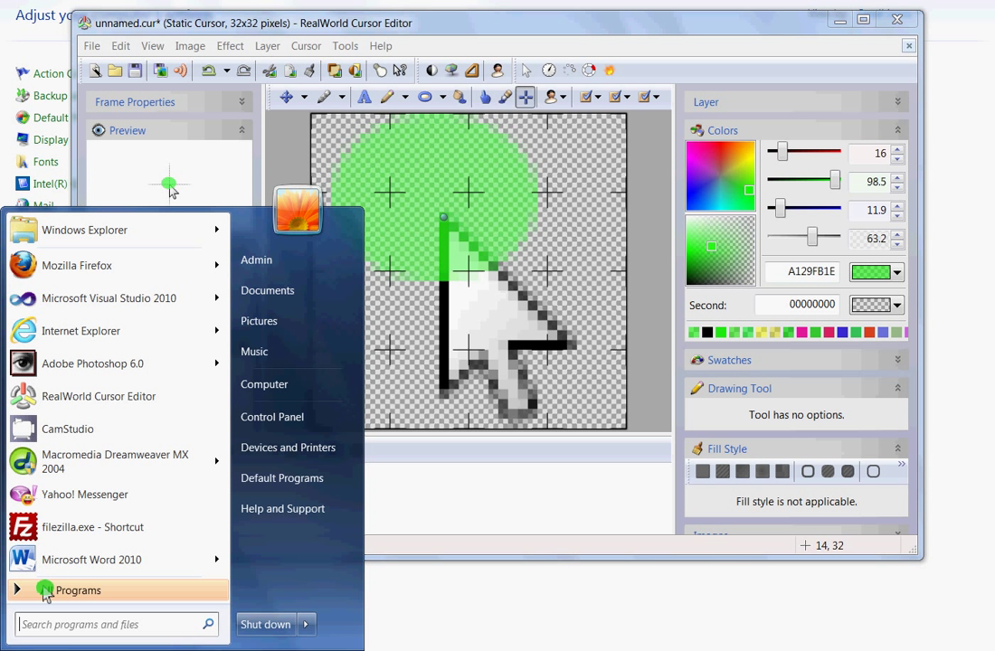
mouse_move(272, 416)
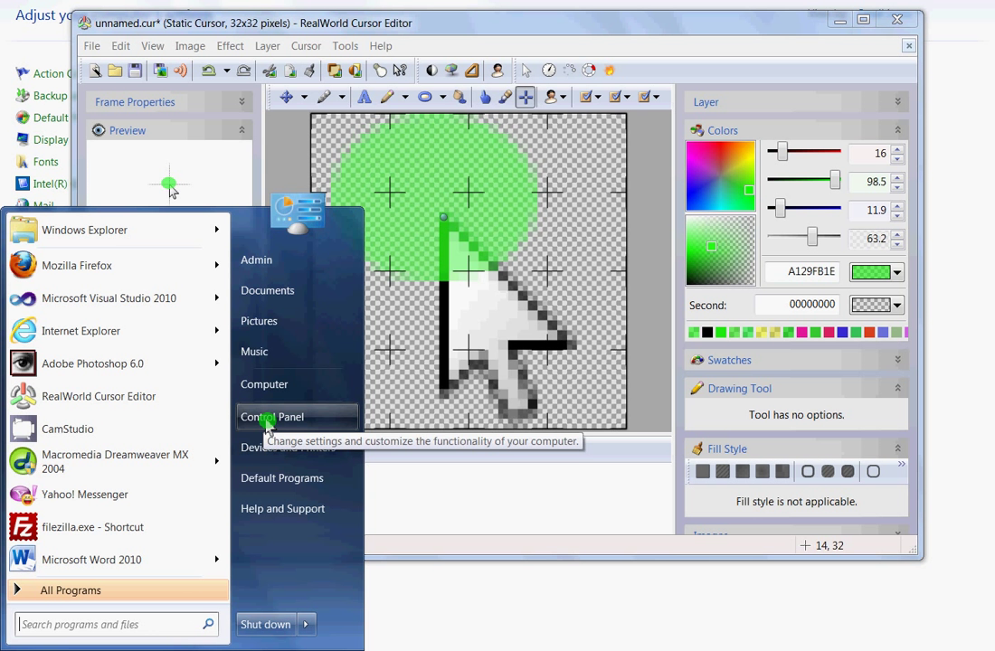
Open Control Panel from the Start menu and go to Mouse
left_click(273, 416)
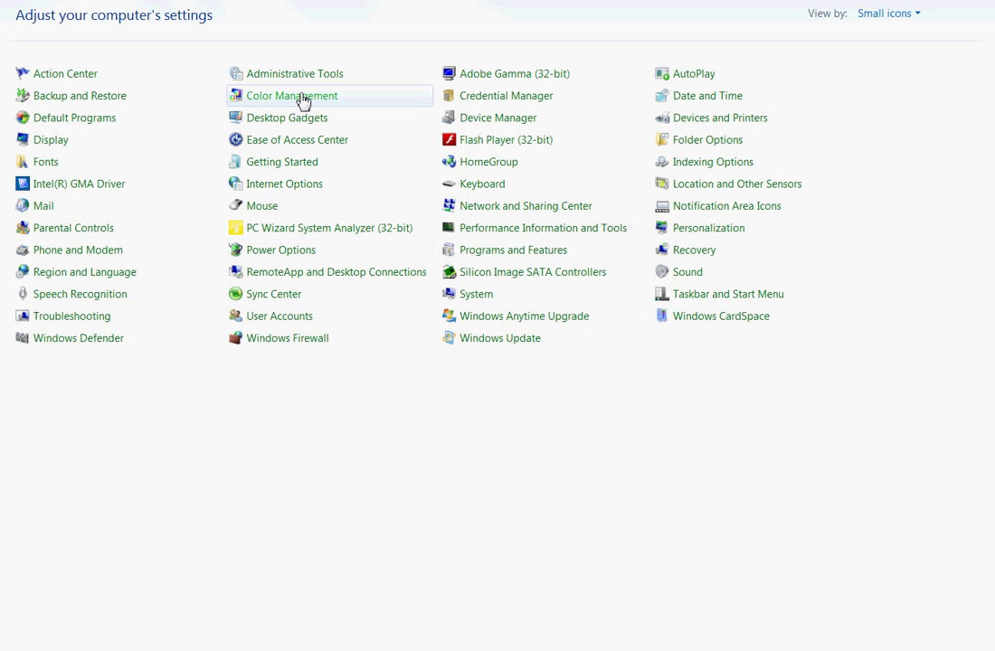
mouse_move(261, 205)
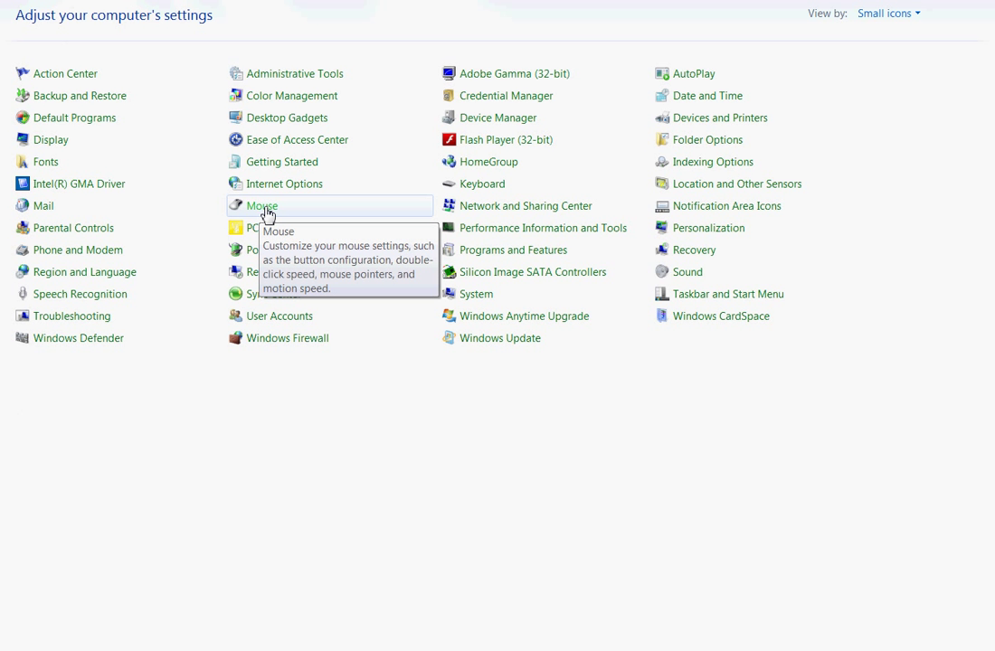
left_click(262, 206)
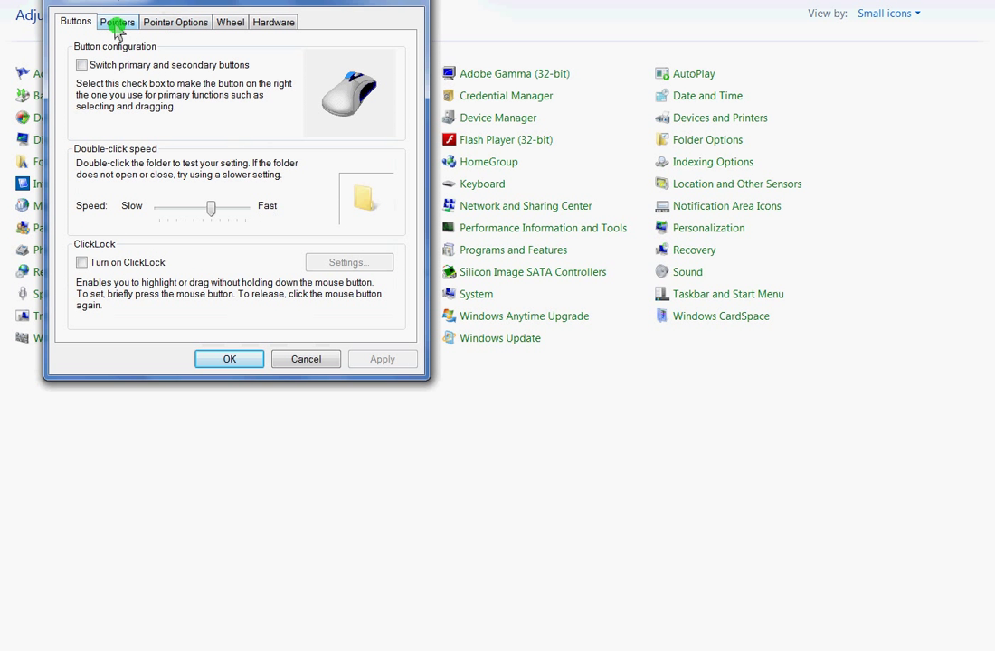
On the Pointers tab, set Normal Select to Desktop green.cur and apply
left_click(116, 21)
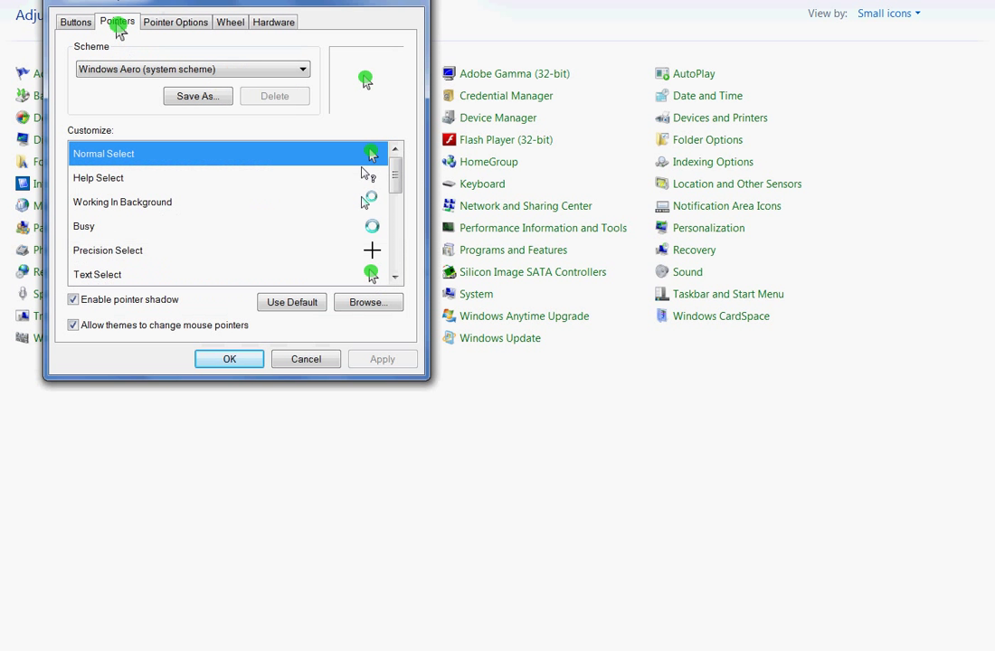
mouse_move(95, 170)
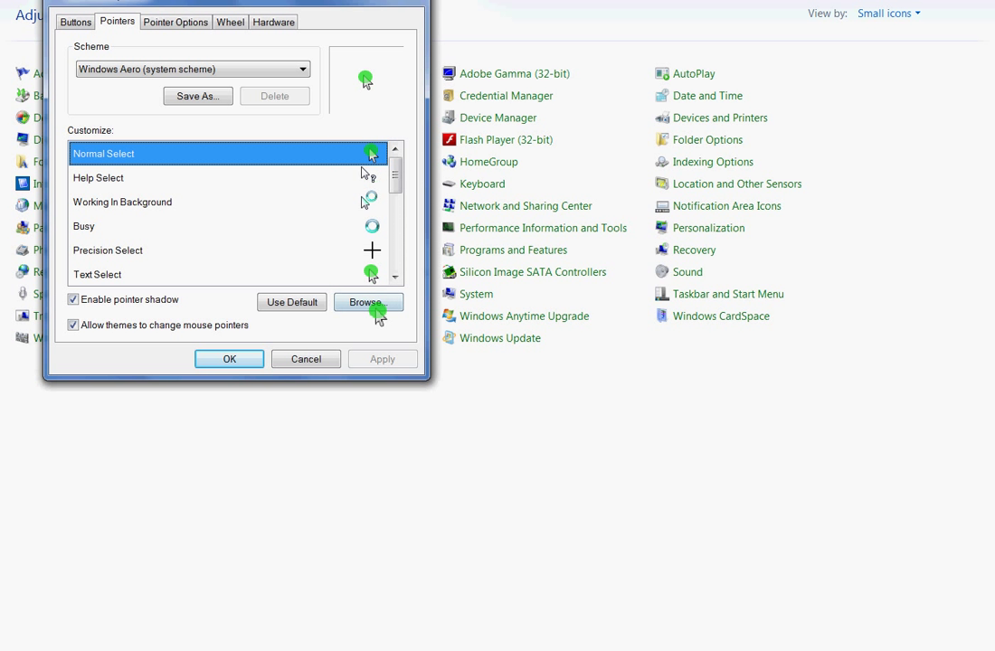
left_click(368, 302)
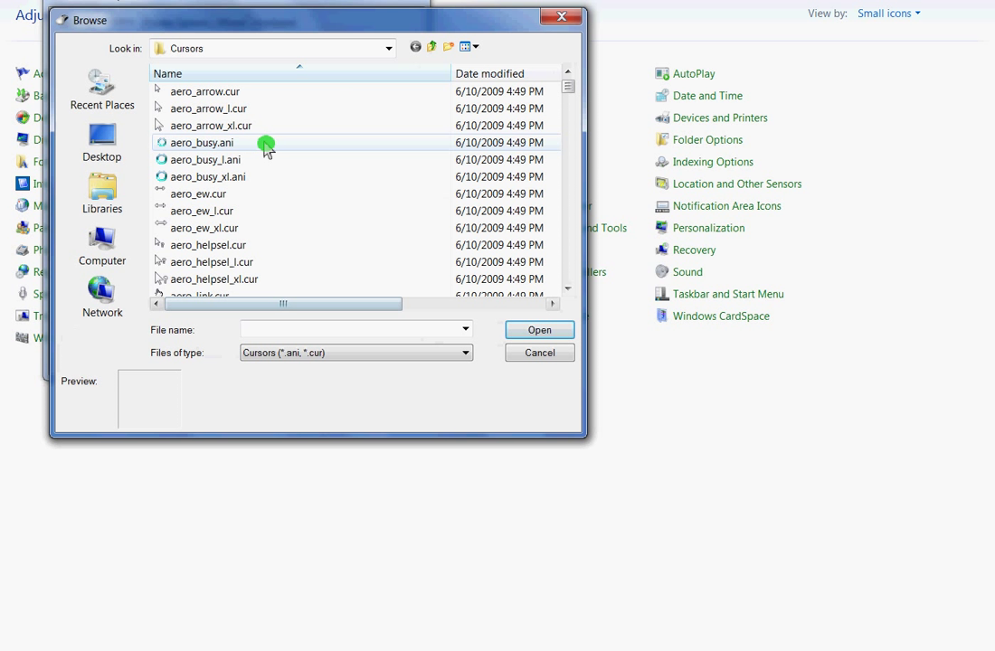
left_click(102, 142)
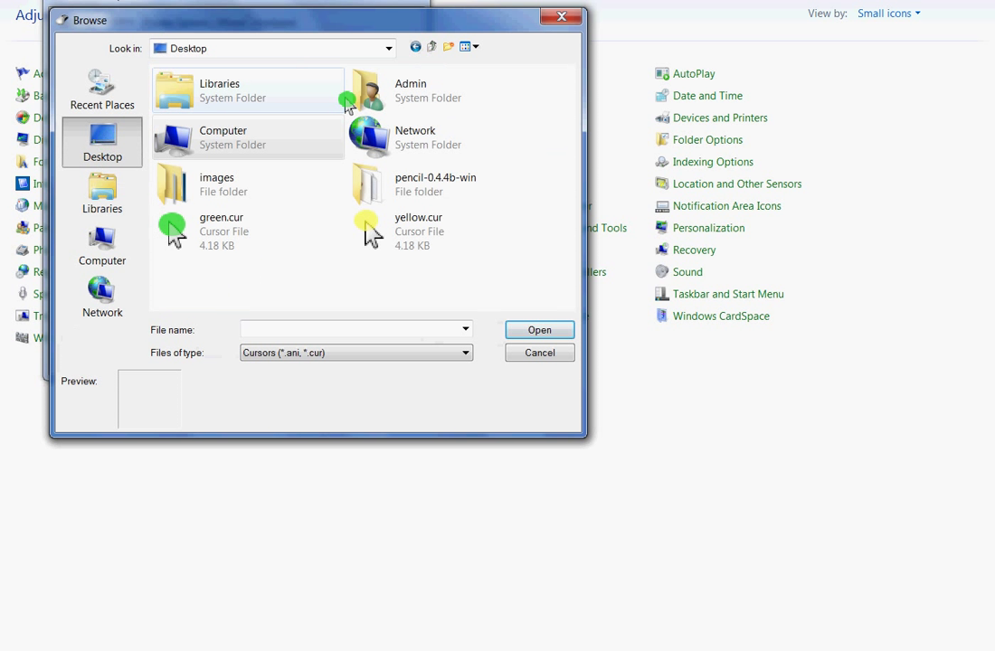
left_click(221, 231)
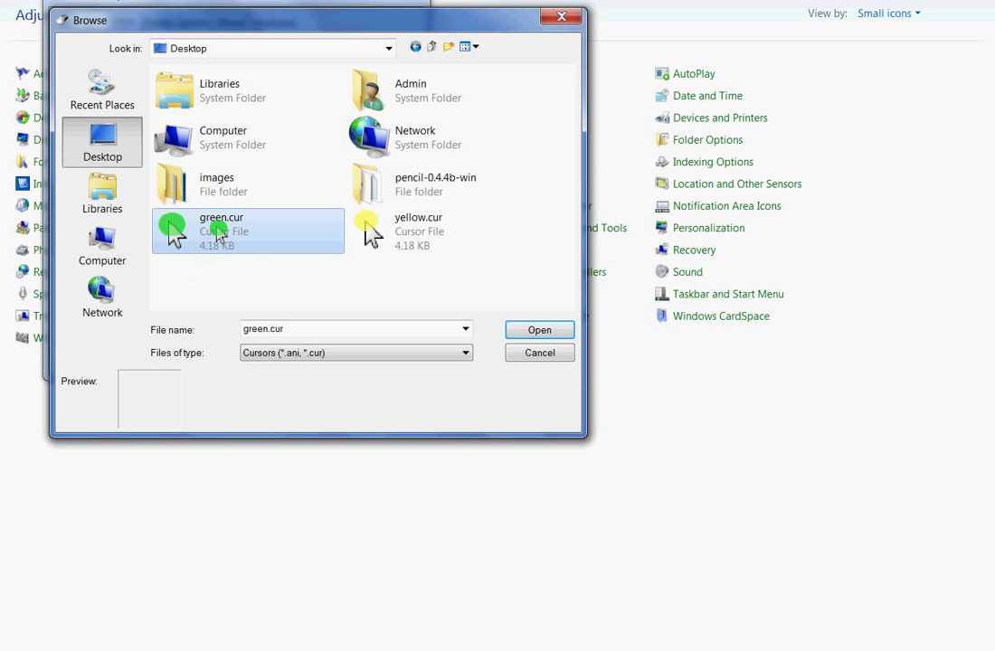
left_click(539, 329)
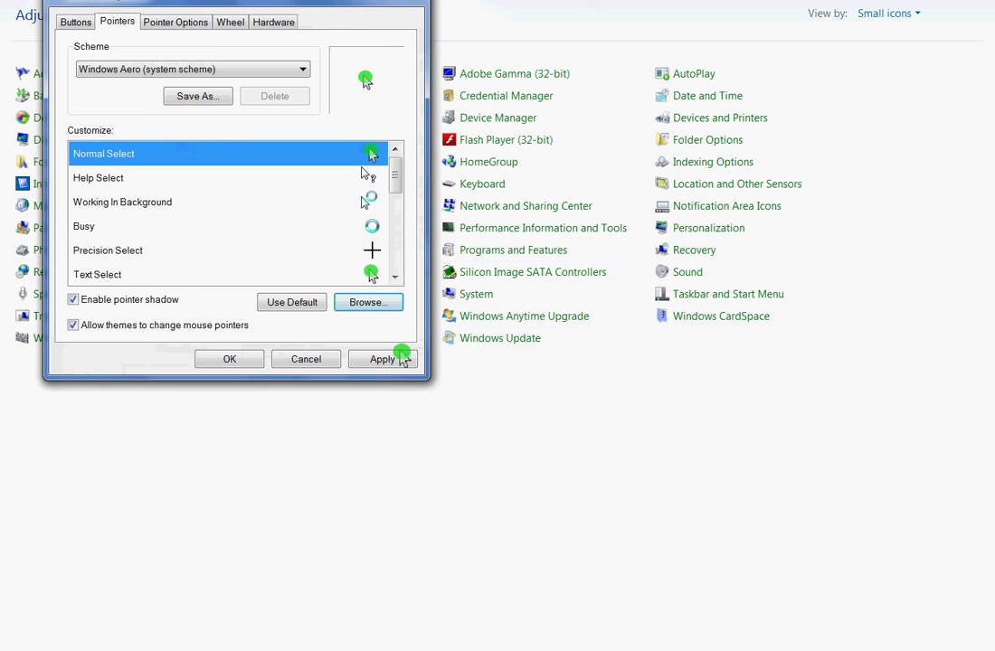
left_click(383, 358)
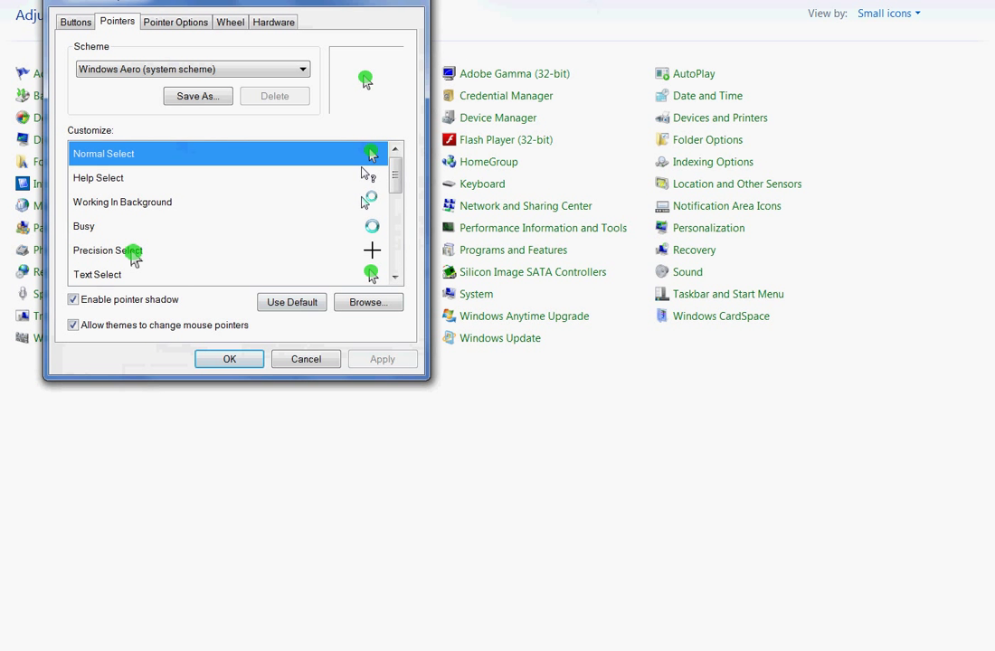
mouse_move(85, 281)
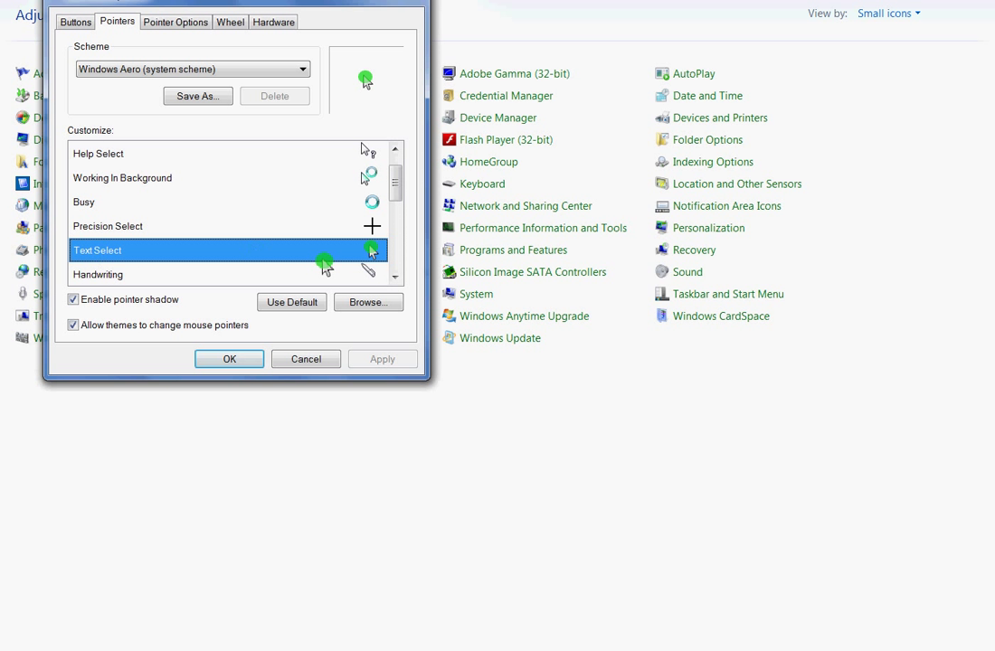
Set Text Select to green.cur and close Mouse Properties with OK
left_click(368, 302)
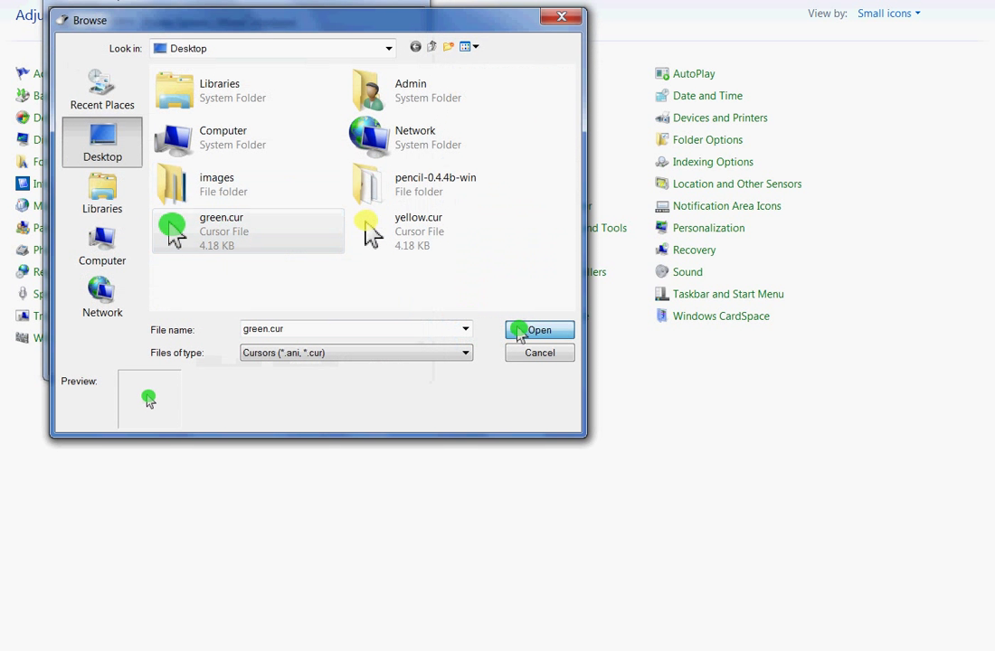
left_click(539, 330)
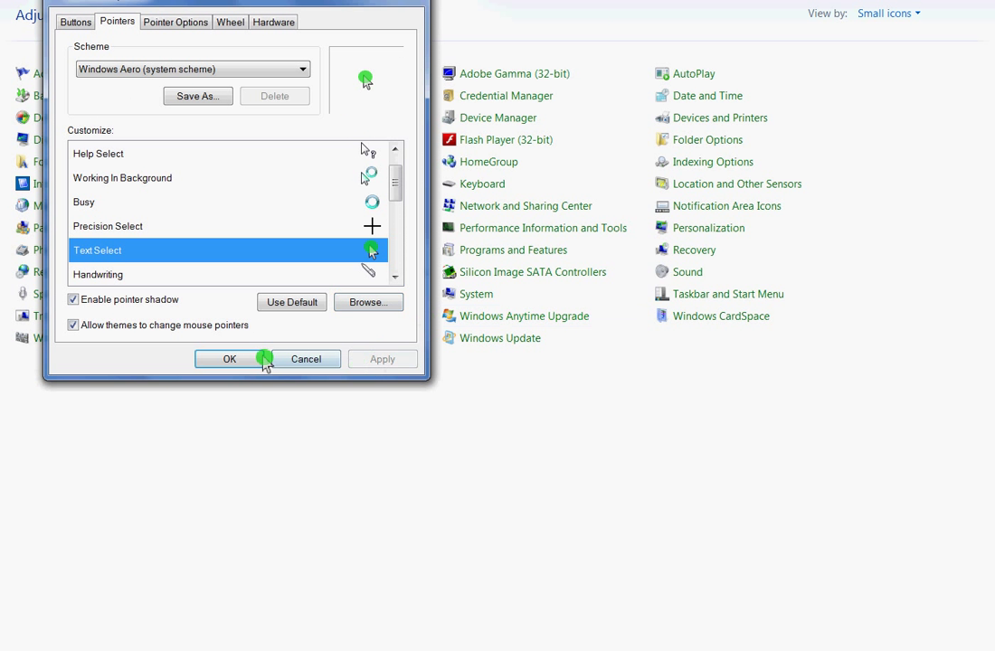
left_click(229, 359)
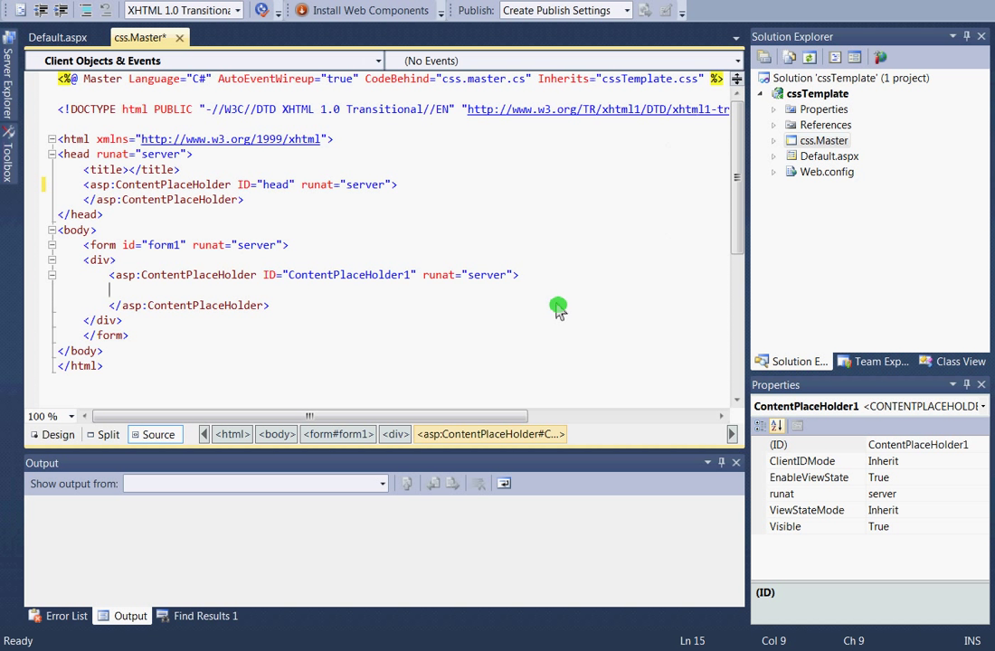
mouse_move(821, 125)
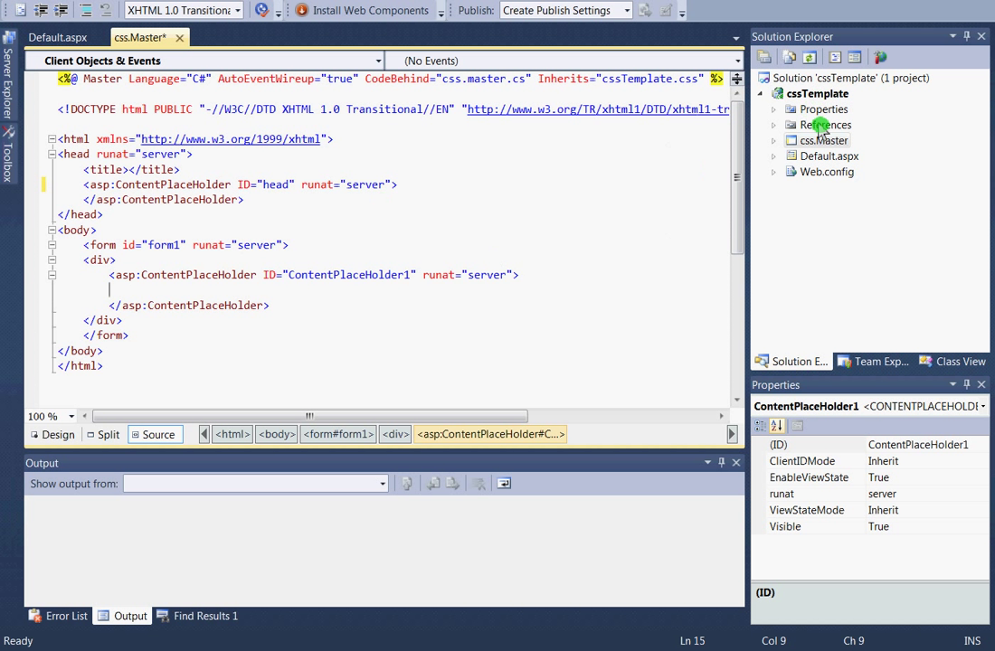
mouse_move(773, 176)
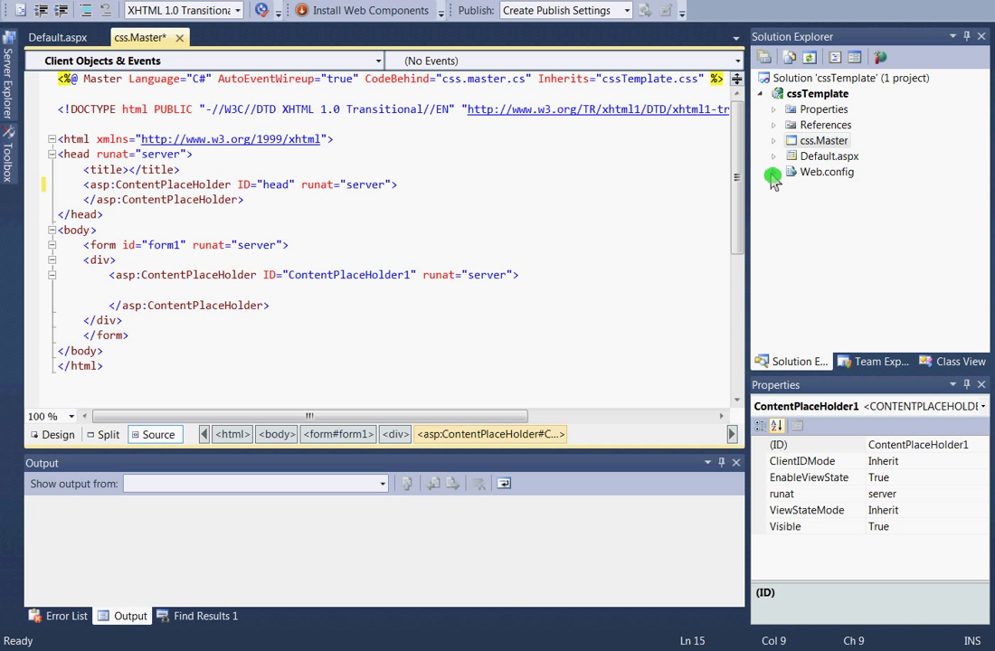
Expand Web.config, then type 'Hello World' after the opening form tag in css.Master
left_click(830, 172)
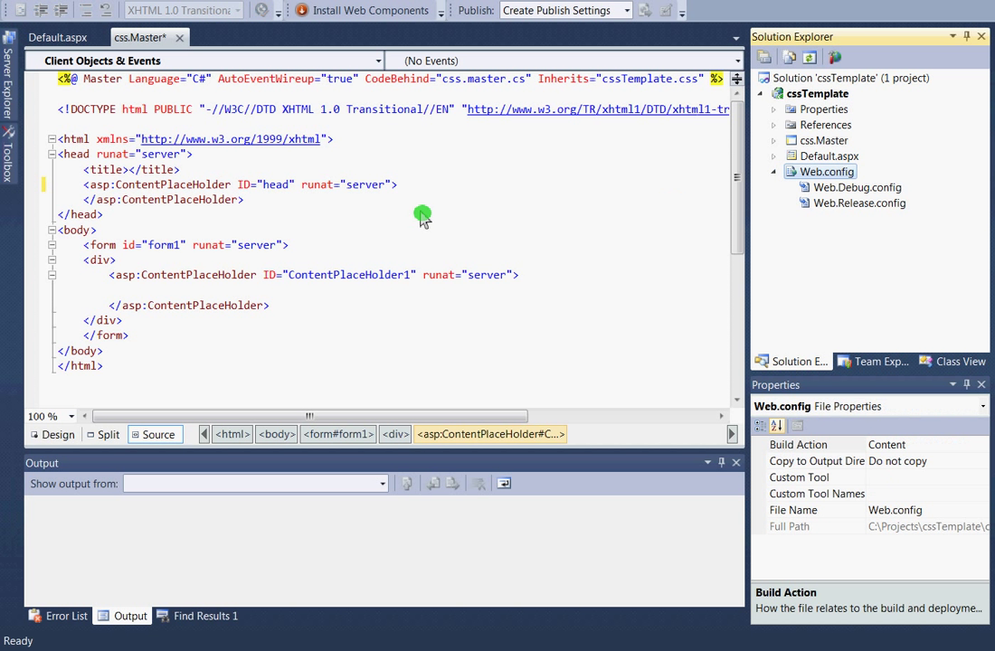
left_click(334, 255)
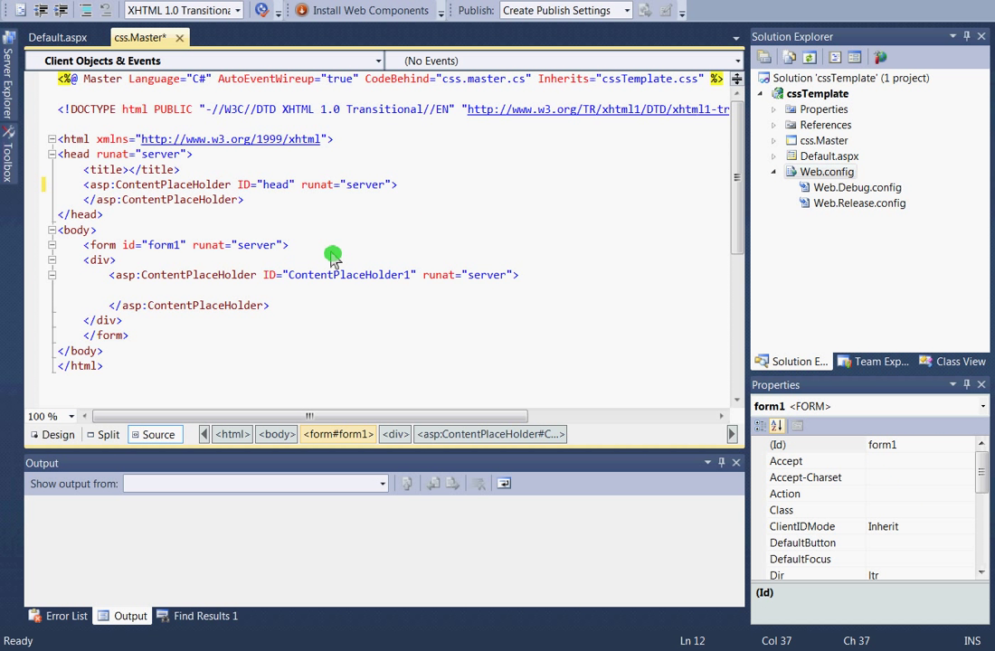
type("Hello")
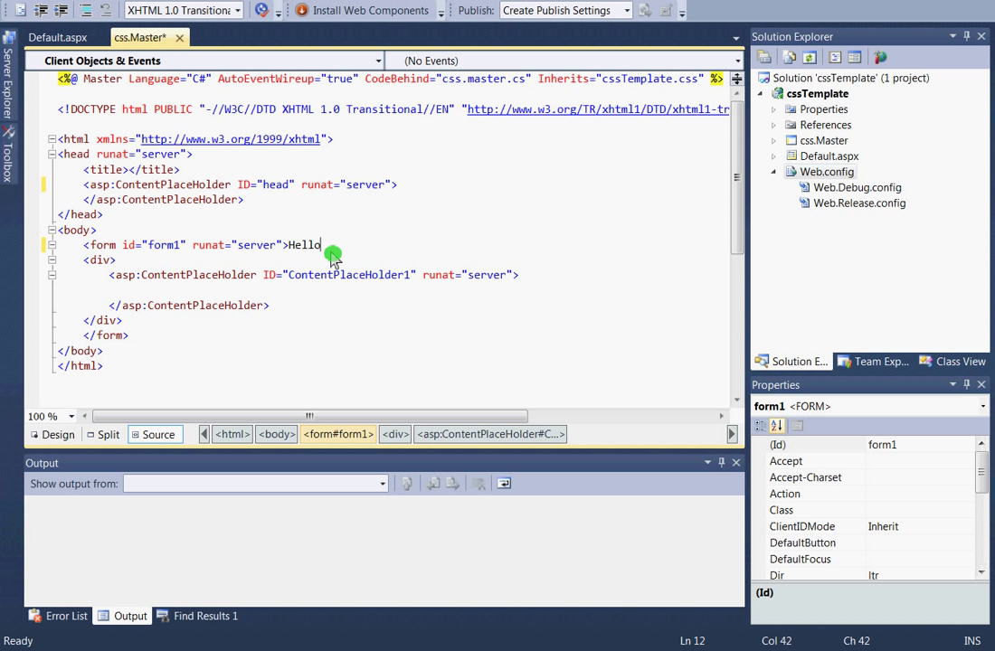
type("World")
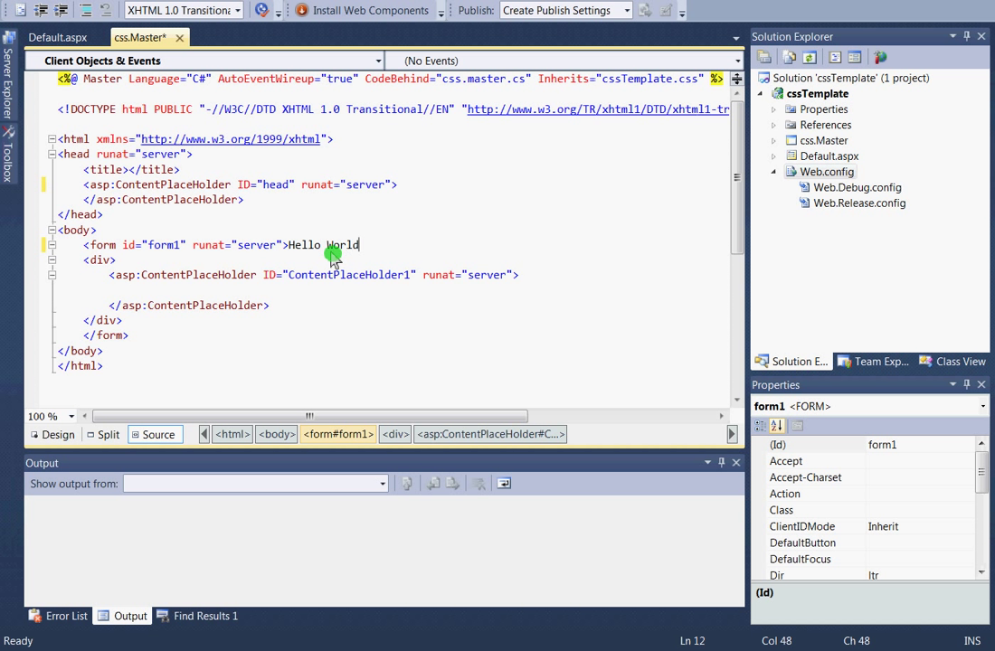
mouse_move(312, 262)
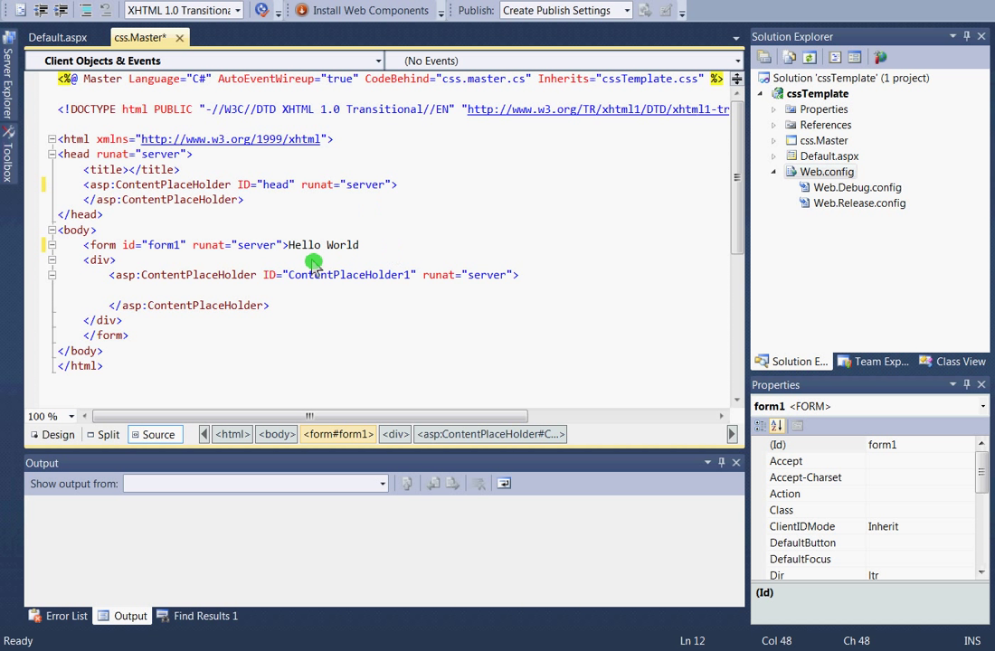